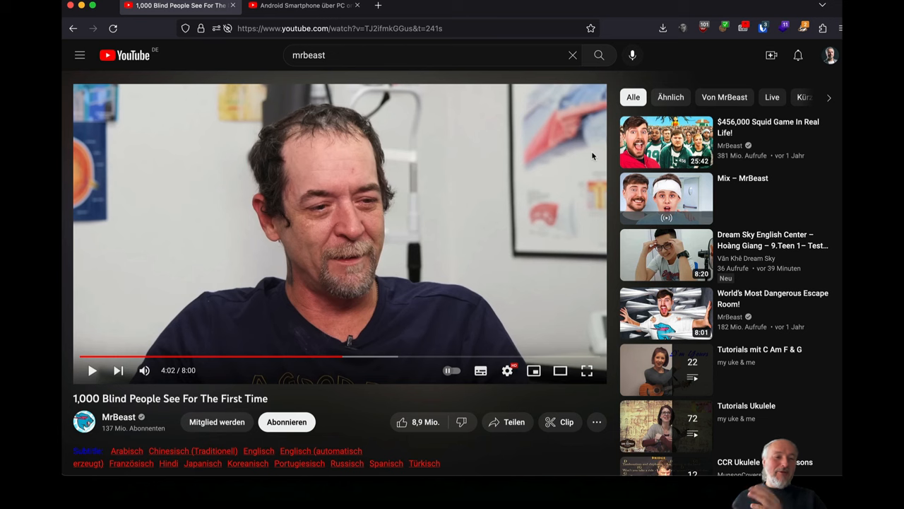
- Scroll the MrBeast video page down and back up to reach its audio track settings
{"action": "scroll", "scroll_direction": "down", "scroll_amount": 3}
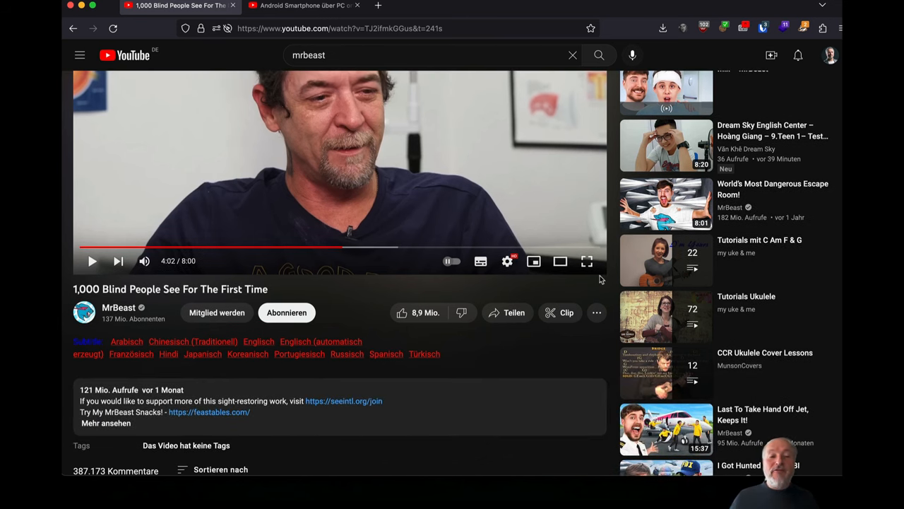
{"action": "scroll", "scroll_direction": "down", "scroll_amount": 3}
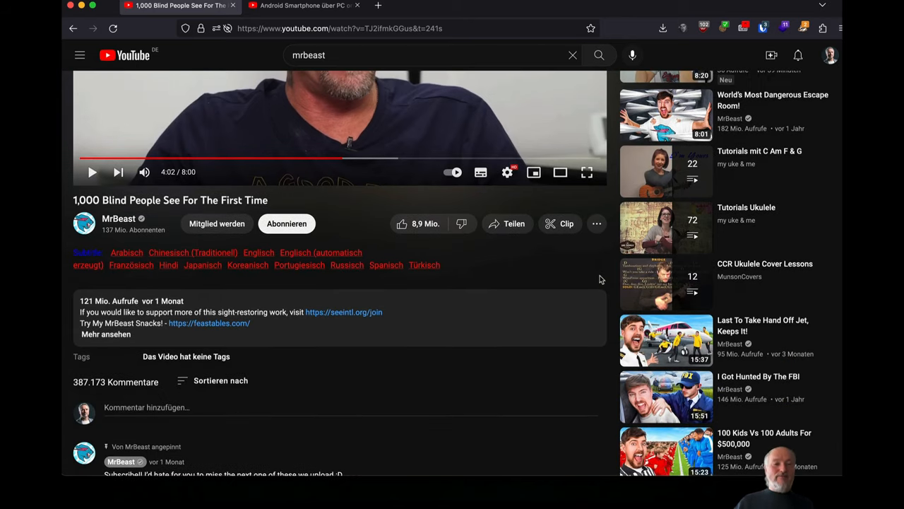
{"action": "scroll", "scroll_direction": "up", "scroll_amount": 3}
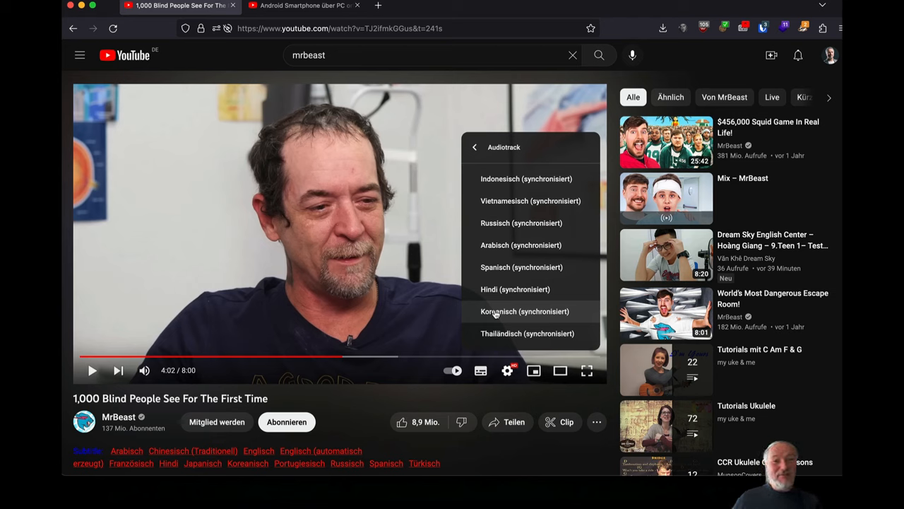
- Switch to the browser tab with the Android Smartphone über PC orten tutorial
{"action": "scroll", "scroll_direction": "down", "scroll_amount": 3}
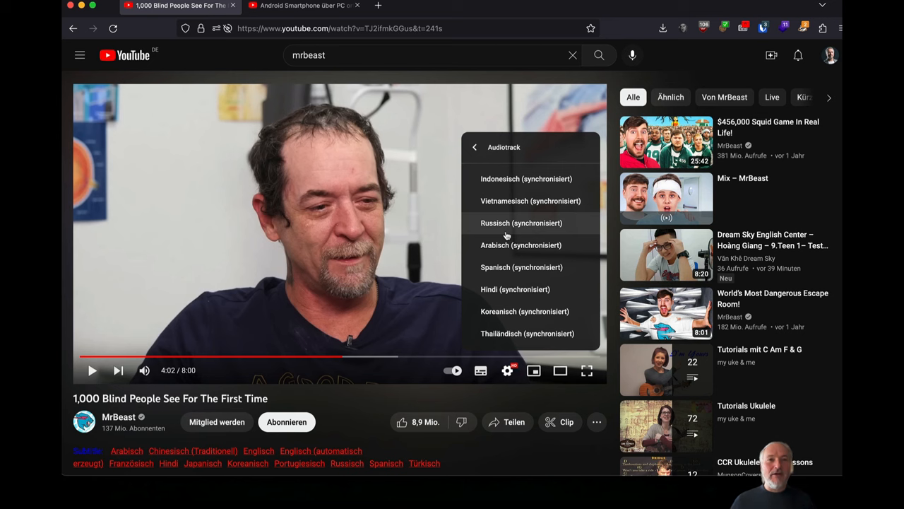
{"action": "left_click", "coordinate": [303, 5]}
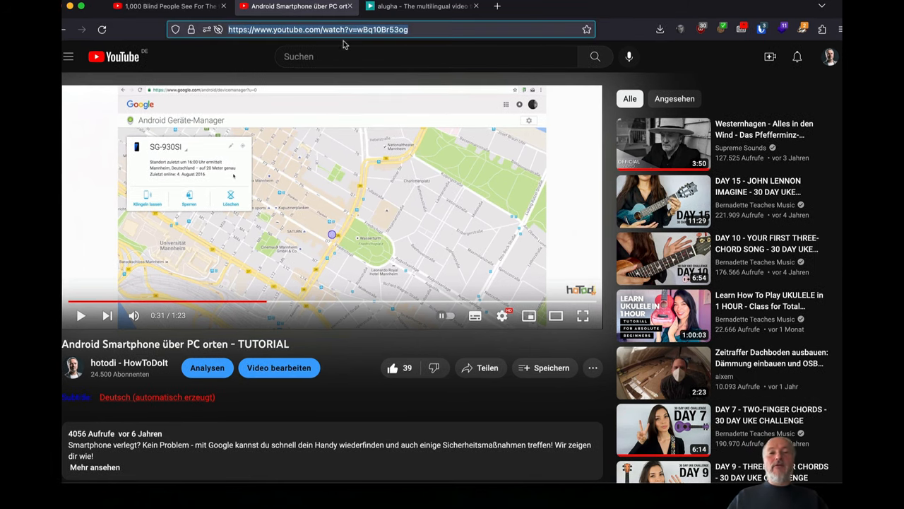
- Copy the tutorial video's web address from the address bar
{"action": "left_click", "coordinate": [422, 6]}
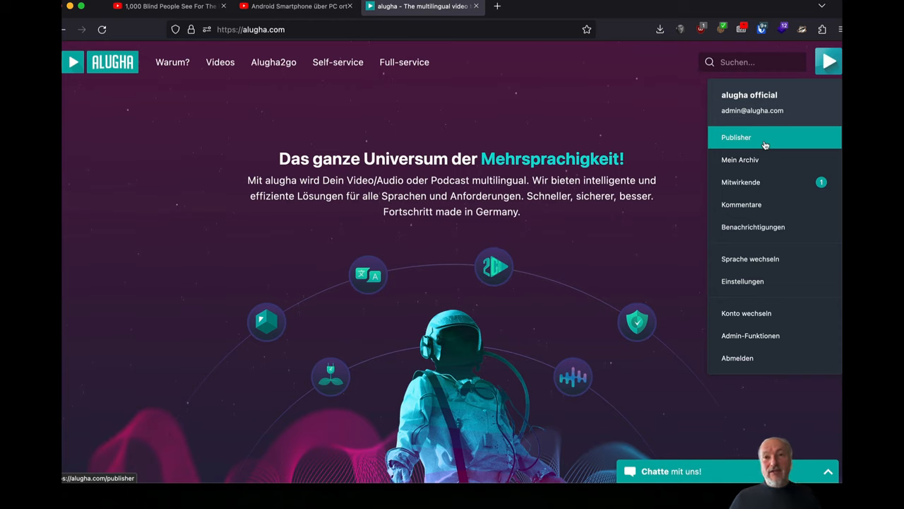
- Import the tutorial from the pasted YouTube link as a German (DEU) video and proceed to its info form
{"action": "left_click", "coordinate": [737, 137]}
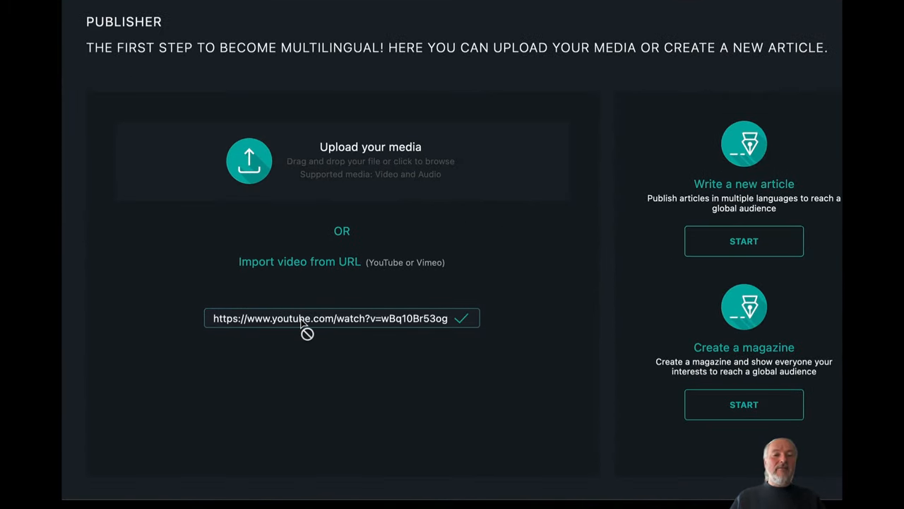
{"action": "left_click", "coordinate": [460, 318]}
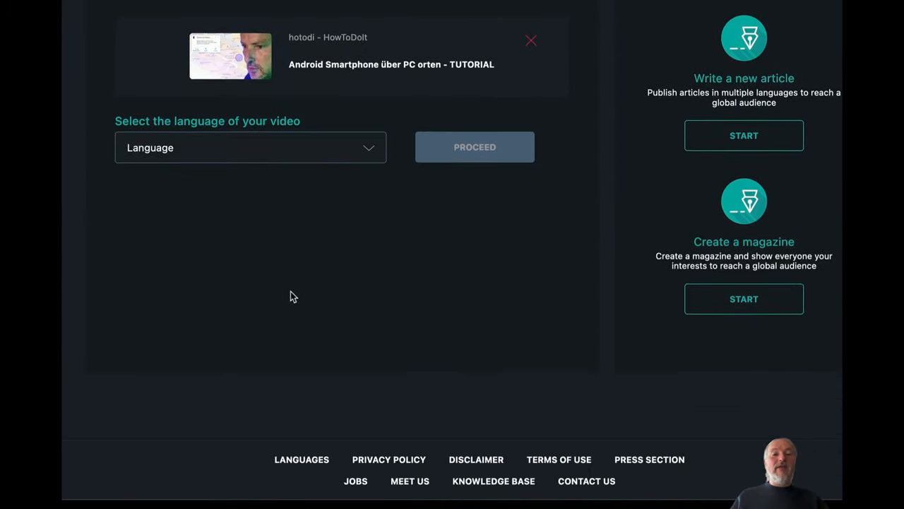
{"action": "left_click", "coordinate": [250, 147]}
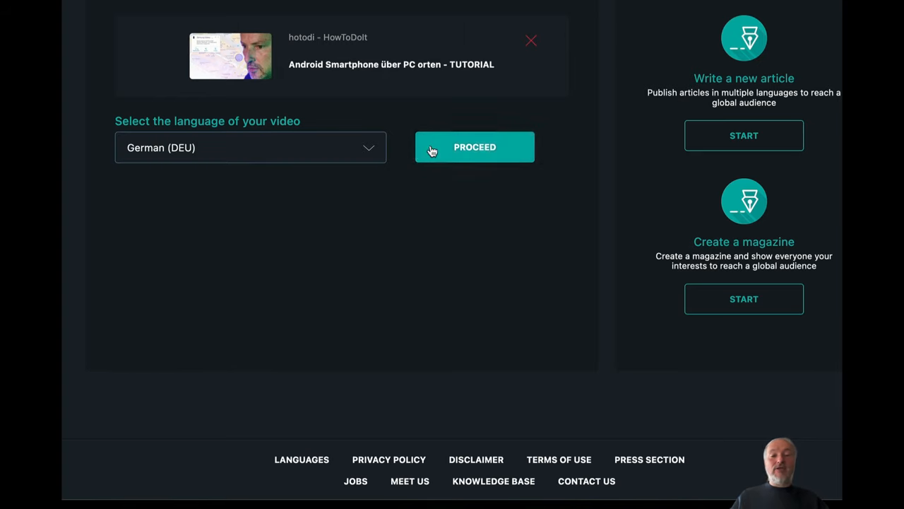
{"action": "left_click", "coordinate": [475, 147]}
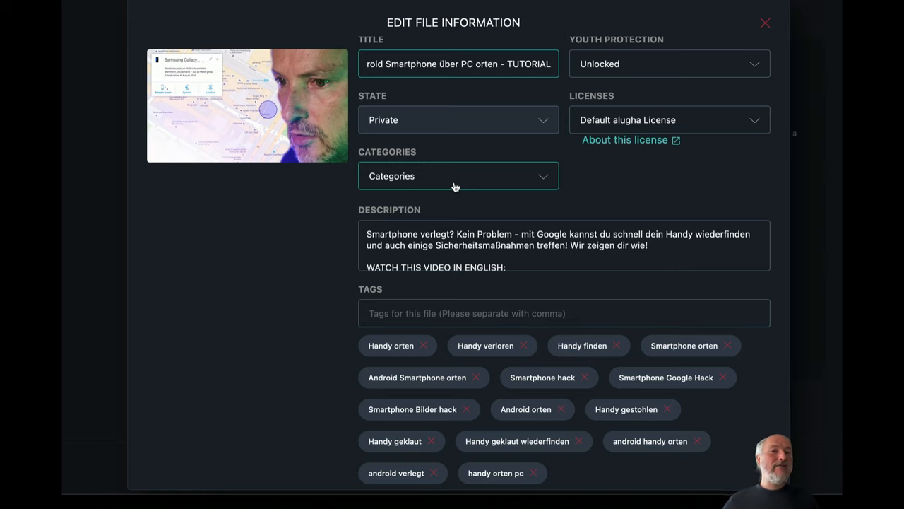
{"action": "scroll", "scroll_direction": "down", "scroll_amount": 3}
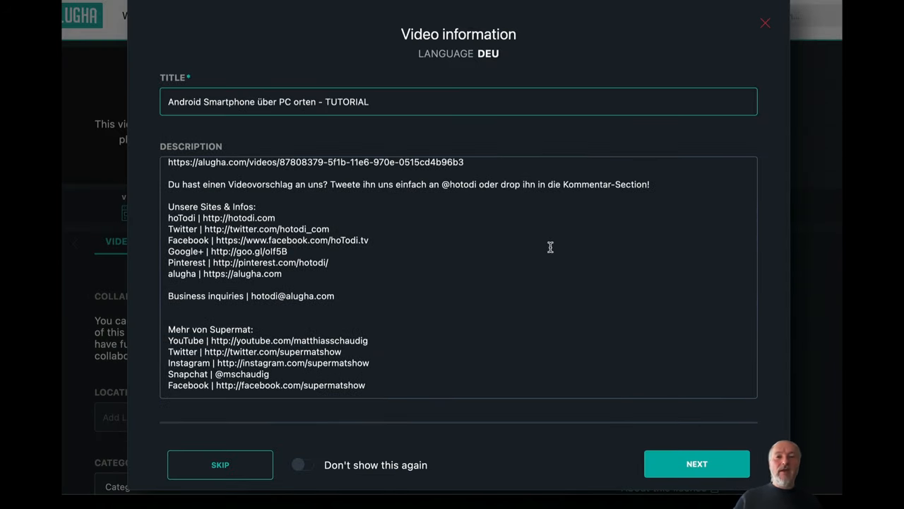
- Accept the video info, set one masculine voice and submit German (DEU) speech-to-text transcription
{"action": "left_click", "coordinate": [695, 463]}
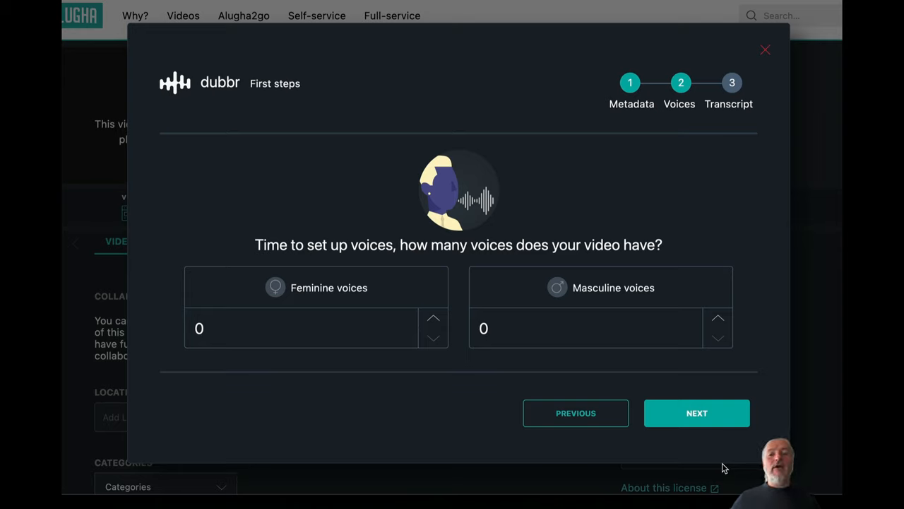
{"action": "left_click", "coordinate": [718, 318]}
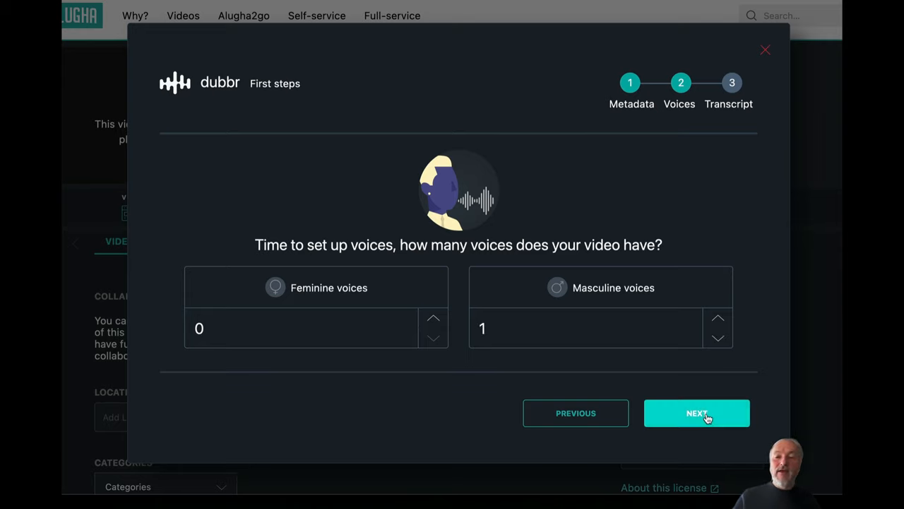
{"action": "left_click", "coordinate": [695, 413]}
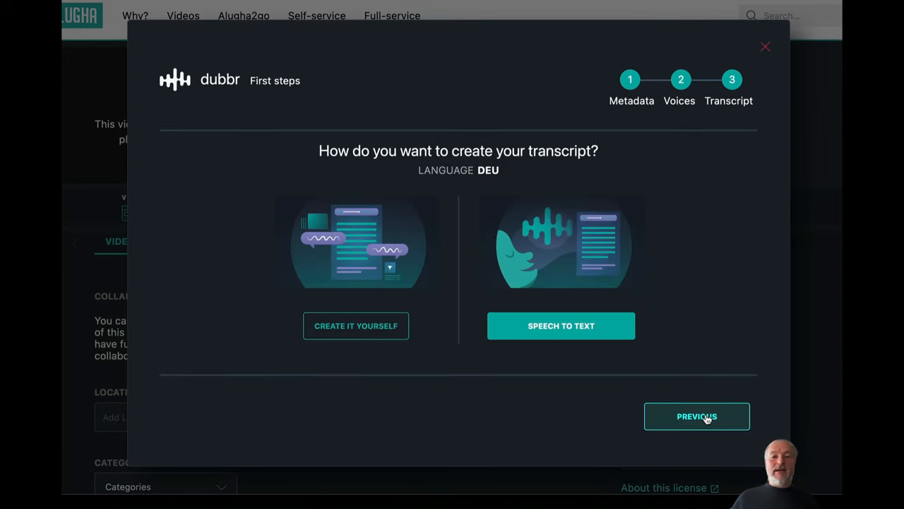
{"action": "left_click", "coordinate": [561, 325]}
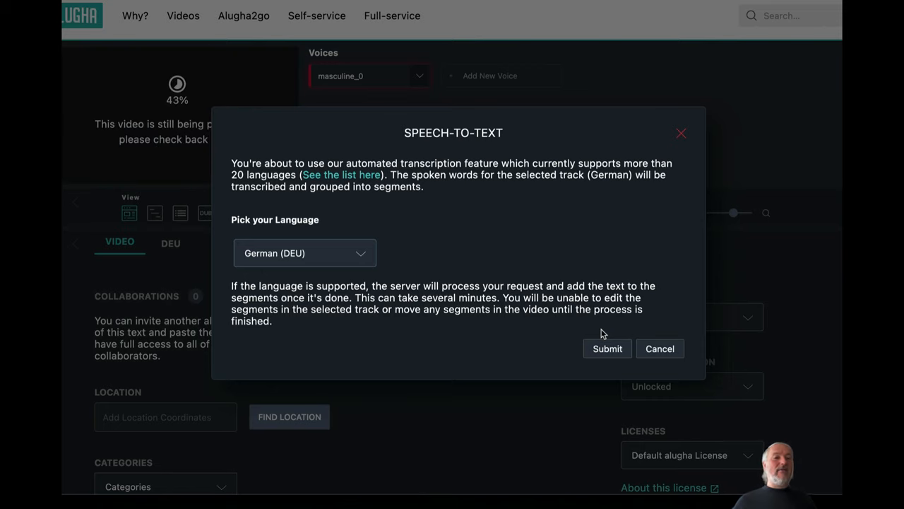
{"action": "mouse_move", "coordinate": [294, 267]}
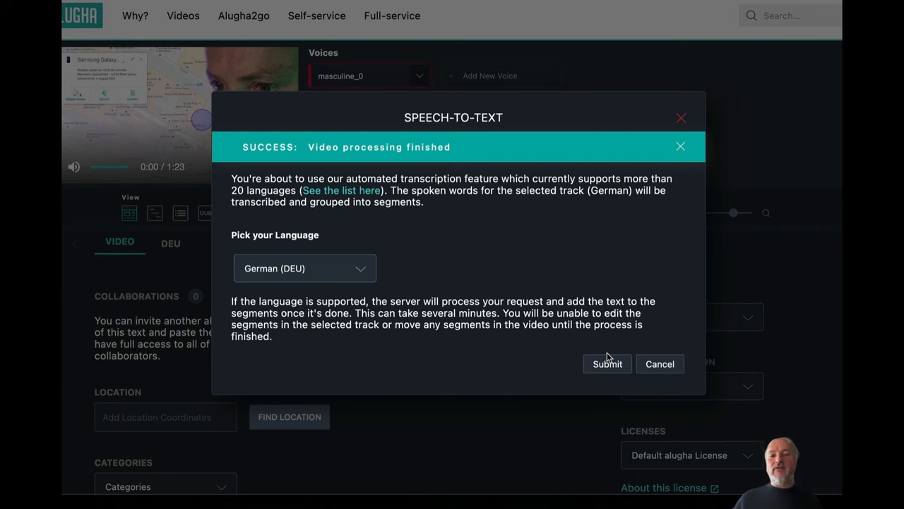
{"action": "left_click", "coordinate": [608, 364]}
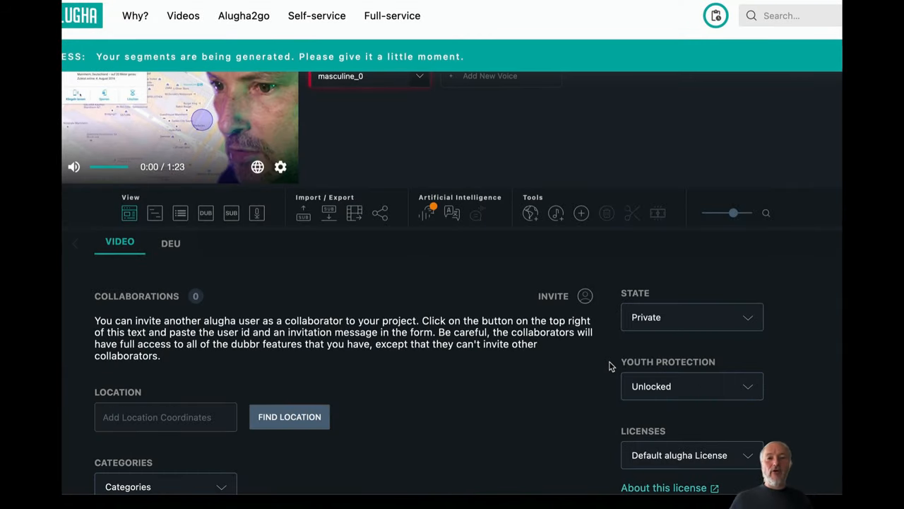
{"action": "mouse_move", "coordinate": [427, 214]}
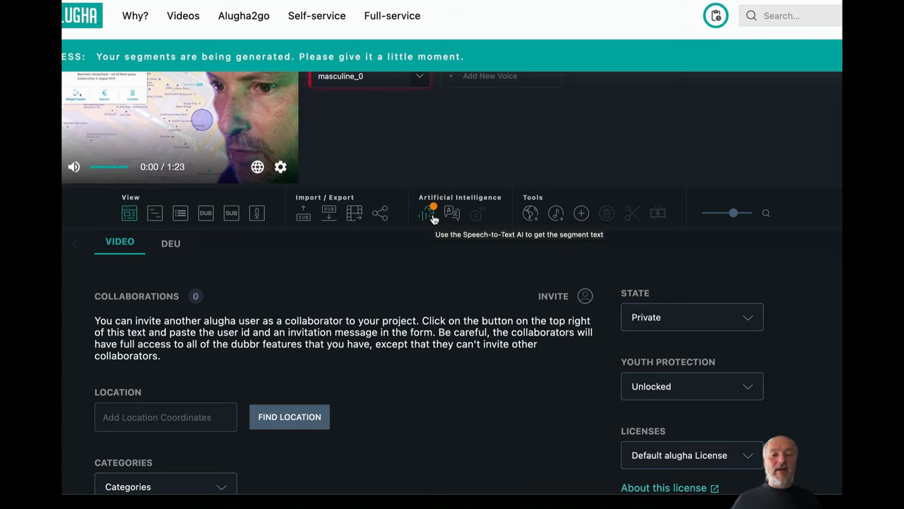
- Check the speech-to-text import and show the German DEU track's details again
{"action": "left_click", "coordinate": [169, 243]}
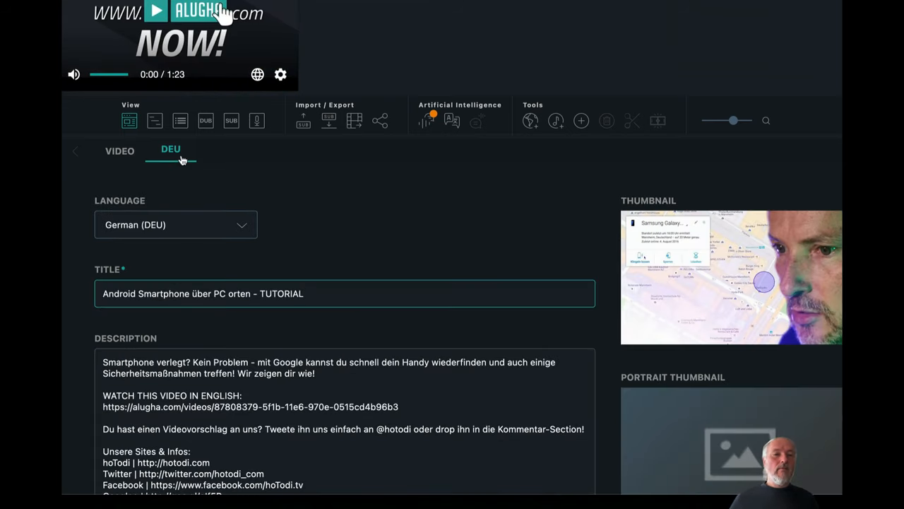
{"action": "left_click", "coordinate": [118, 150]}
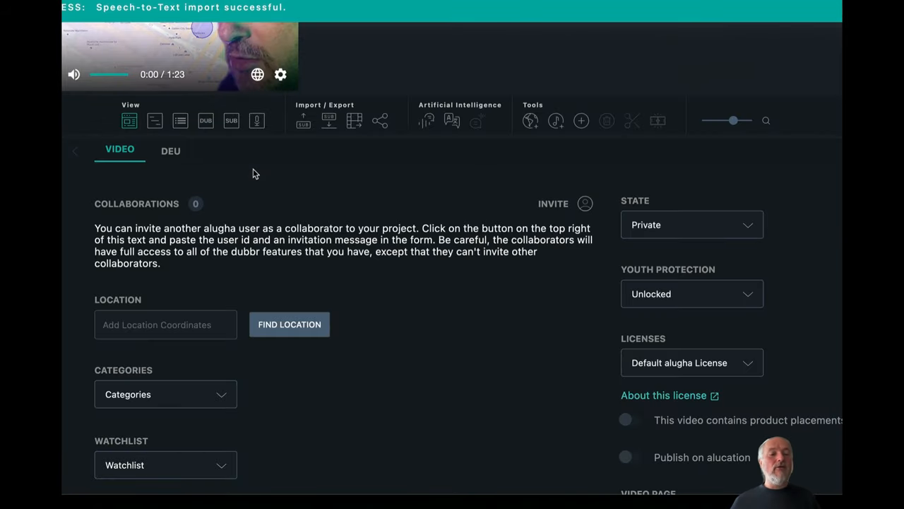
{"action": "mouse_move", "coordinate": [169, 150]}
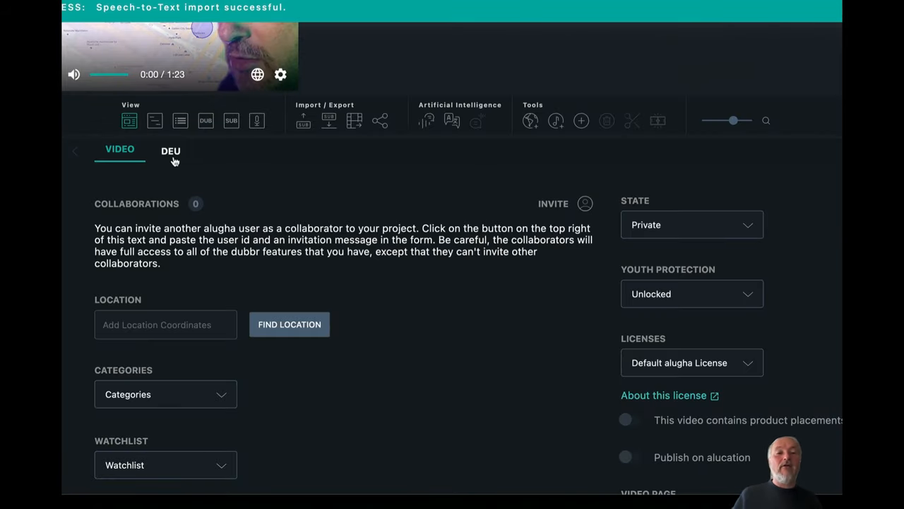
{"action": "left_click", "coordinate": [169, 149]}
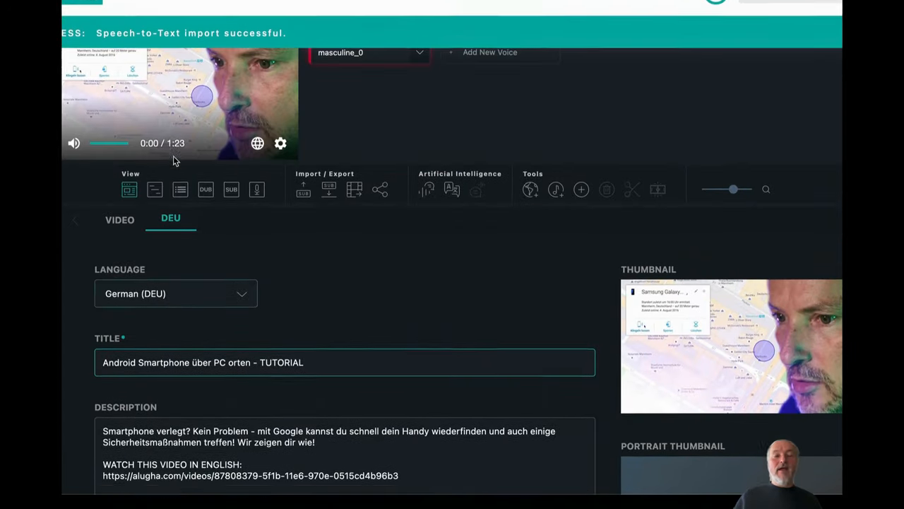
{"action": "scroll", "scroll_direction": "up", "scroll_amount": 3}
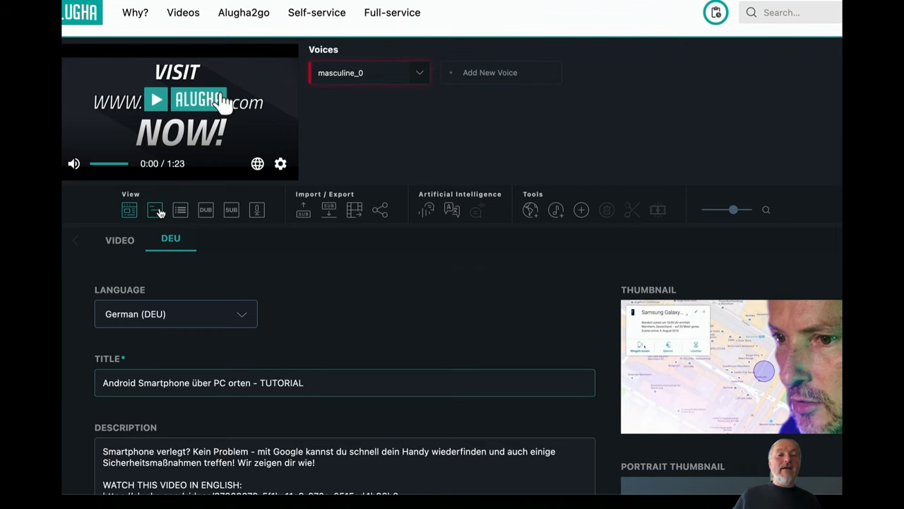
- Show the segment timeline, inspect a few transcribed texts and zoom in on the opening seconds
{"action": "left_click", "coordinate": [155, 209]}
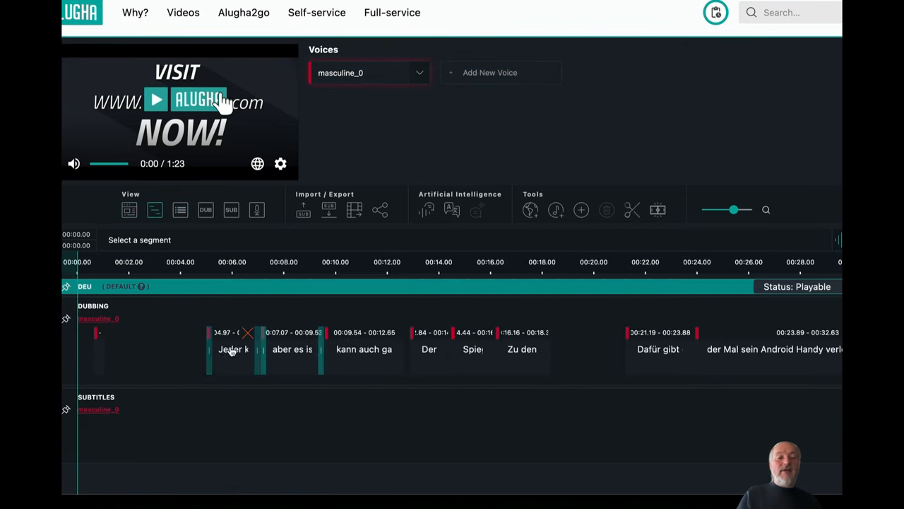
{"action": "left_click", "coordinate": [365, 349]}
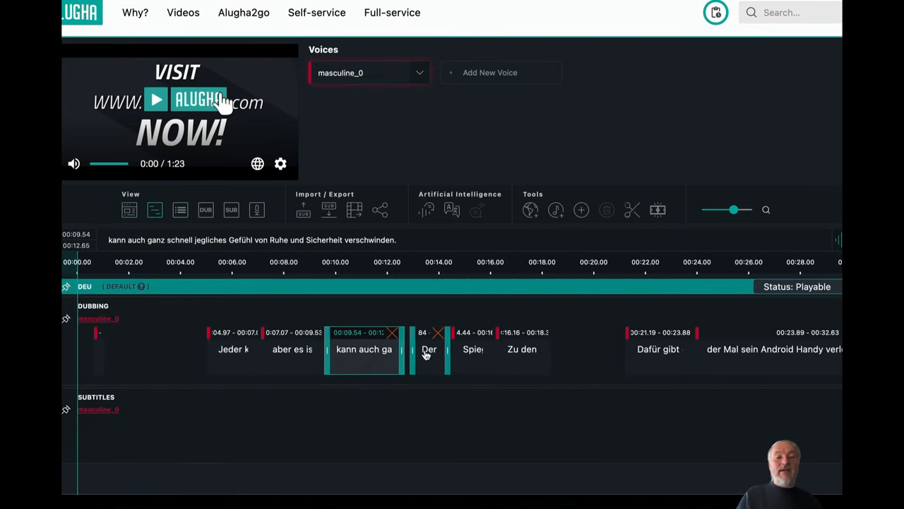
{"action": "left_click", "coordinate": [521, 349]}
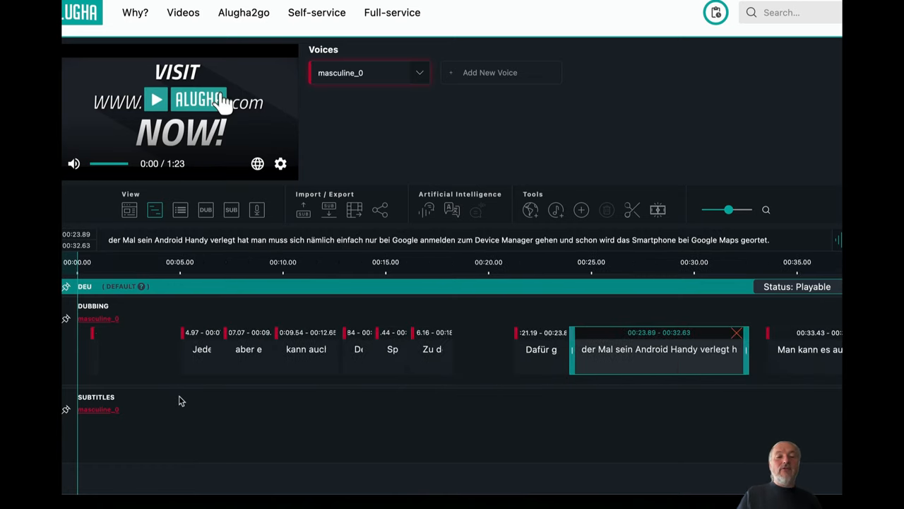
{"action": "left_click_drag", "start_coordinate": [729, 209], "coordinate": [701, 209]}
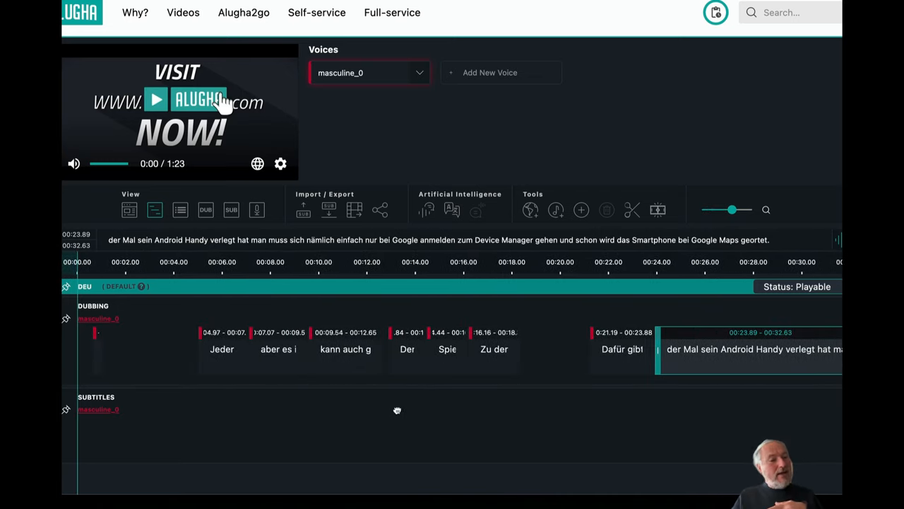
{"action": "left_click_drag", "start_coordinate": [729, 209], "coordinate": [743, 209]}
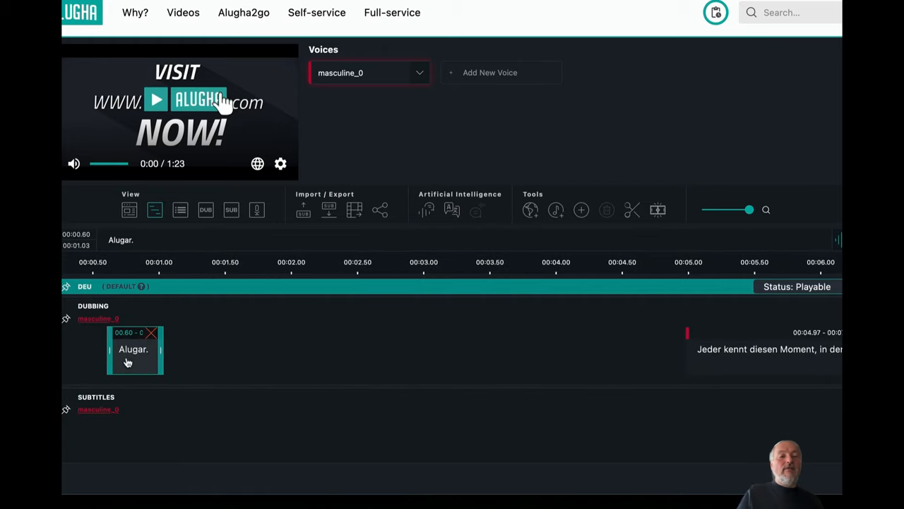
- Delete the stray 'Alugar.' clip and review the following segments from 'Jeder kennt diesen Moment'
{"action": "left_click", "coordinate": [155, 99]}
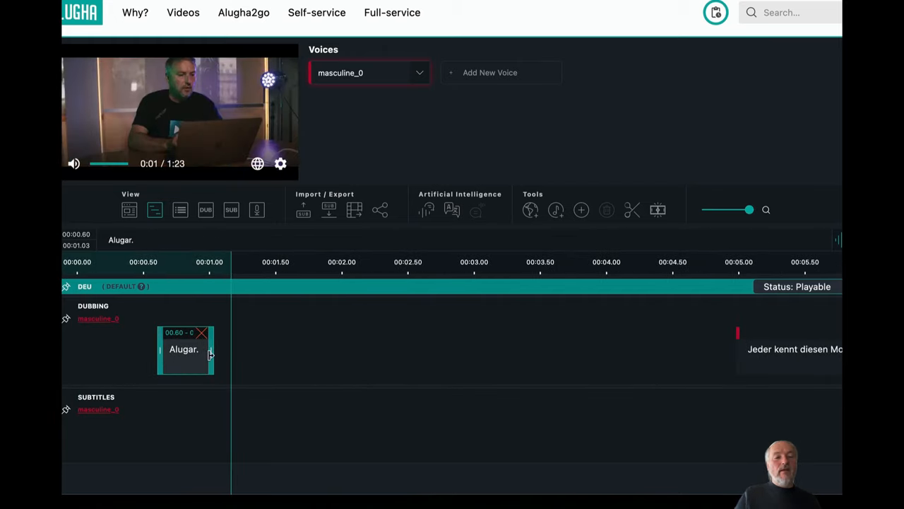
{"action": "left_click", "coordinate": [202, 332]}
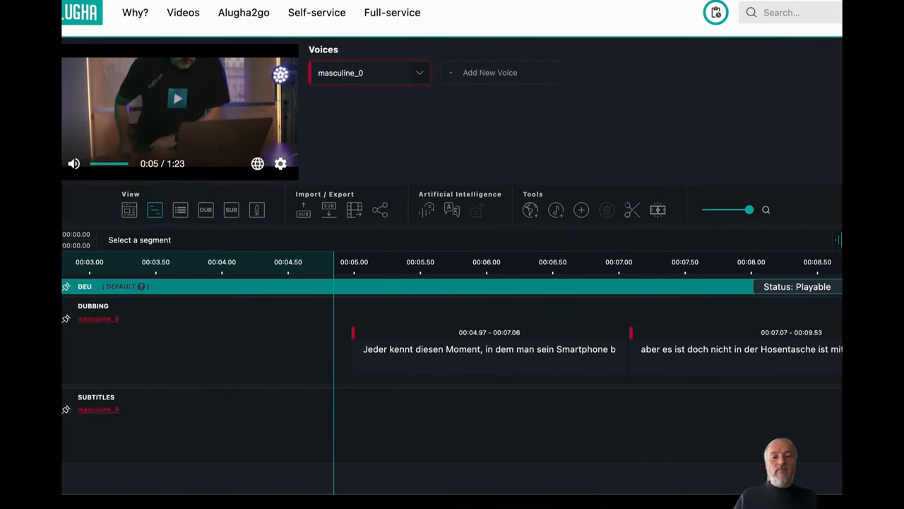
{"action": "left_click", "coordinate": [489, 349]}
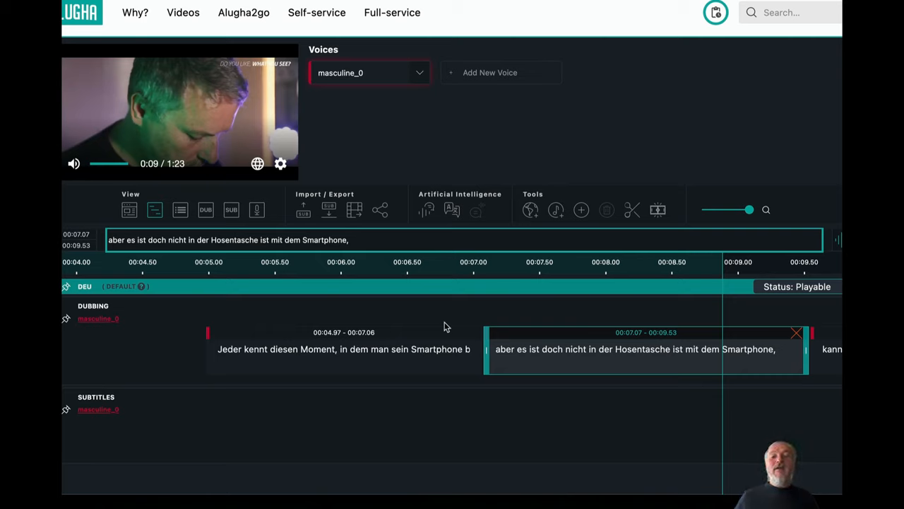
{"action": "left_click", "coordinate": [343, 348]}
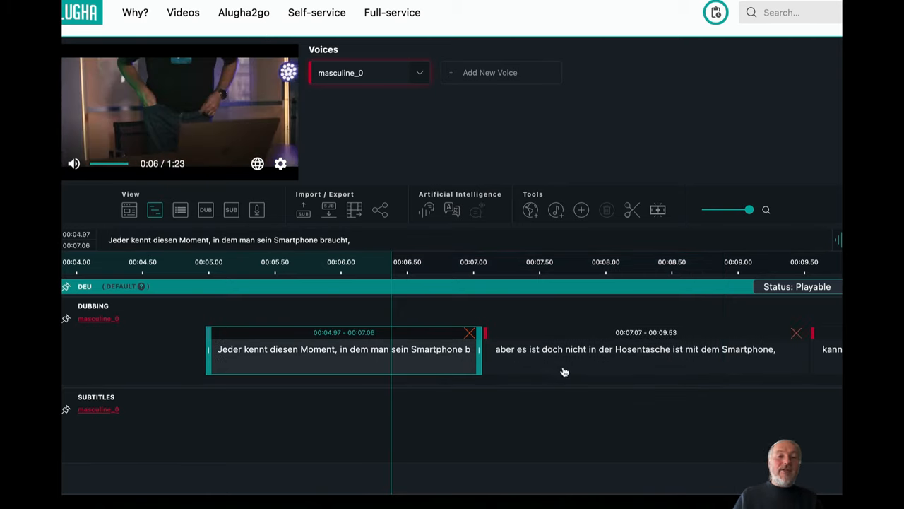
{"action": "mouse_move", "coordinate": [481, 349]}
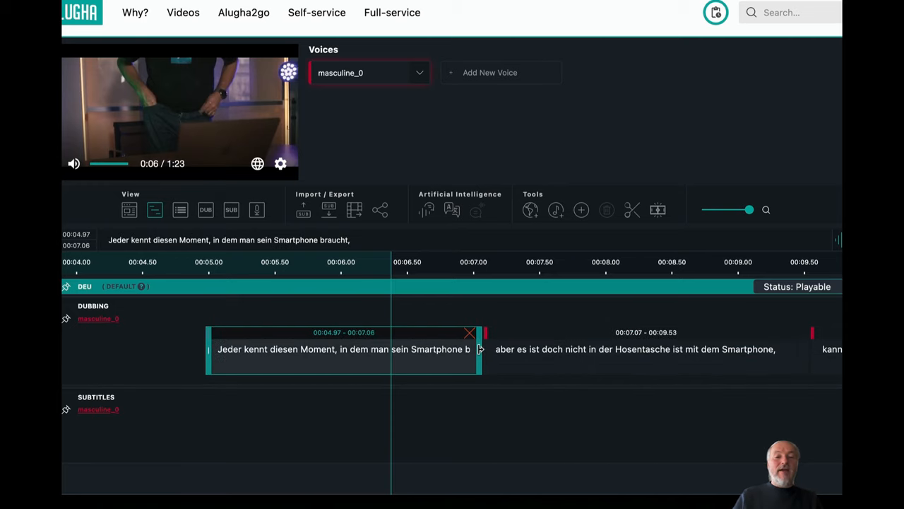
{"action": "left_click", "coordinate": [636, 349]}
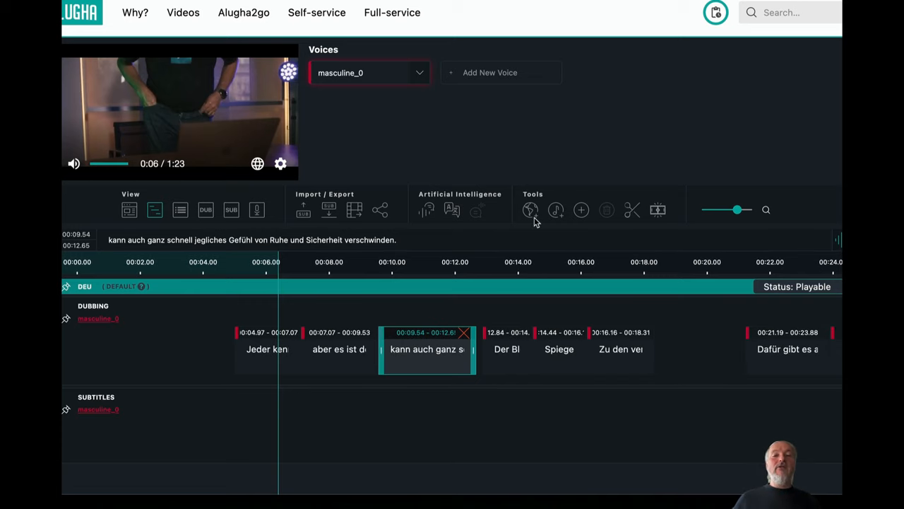
- Add English (ENG) with automated translation from German (DEU) and run it
{"action": "left_click", "coordinate": [532, 209]}
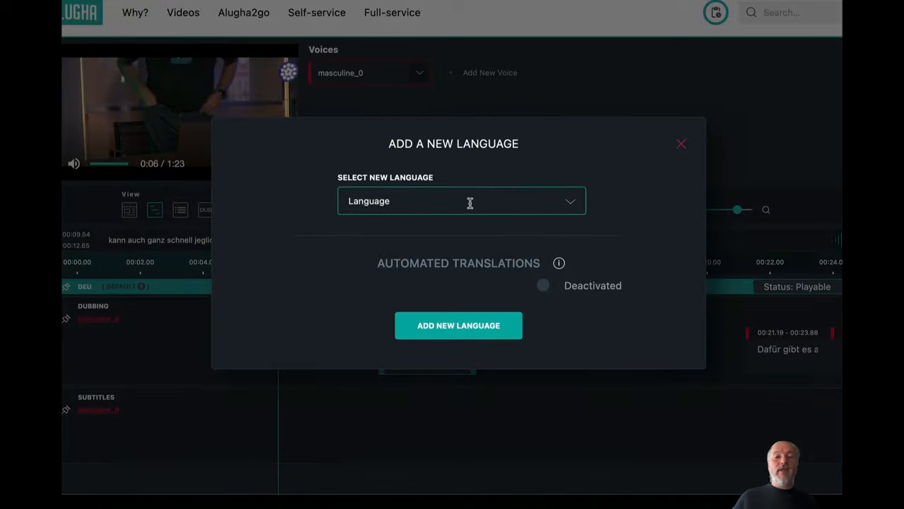
{"action": "left_click", "coordinate": [461, 200]}
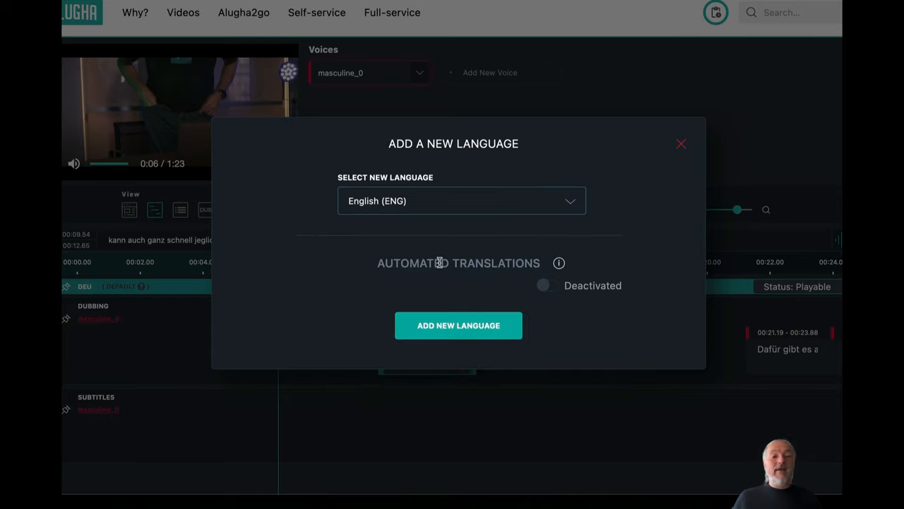
{"action": "left_click", "coordinate": [542, 285]}
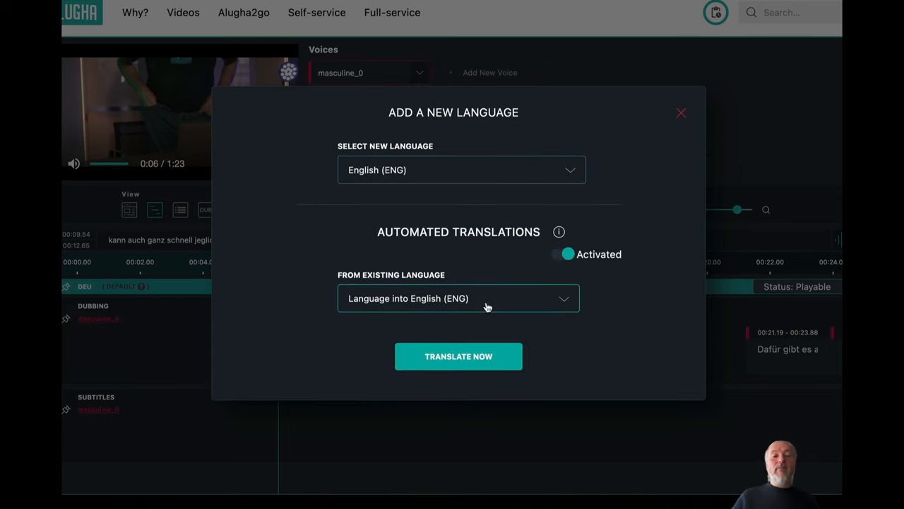
{"action": "left_click", "coordinate": [458, 297]}
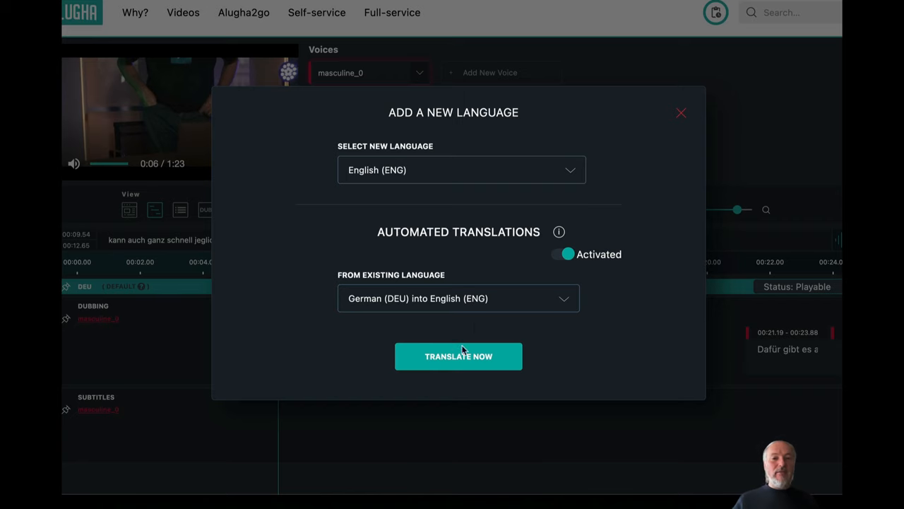
{"action": "left_click", "coordinate": [458, 356]}
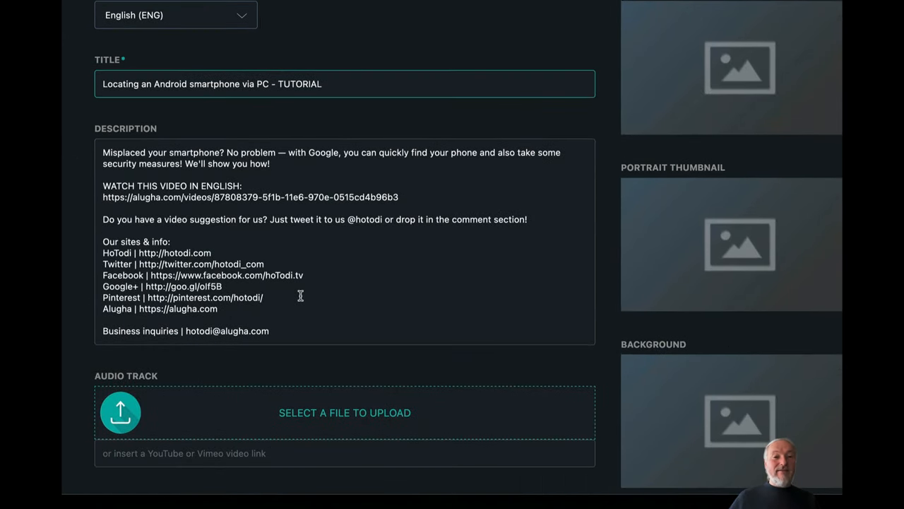
{"action": "left_click", "coordinate": [170, 46]}
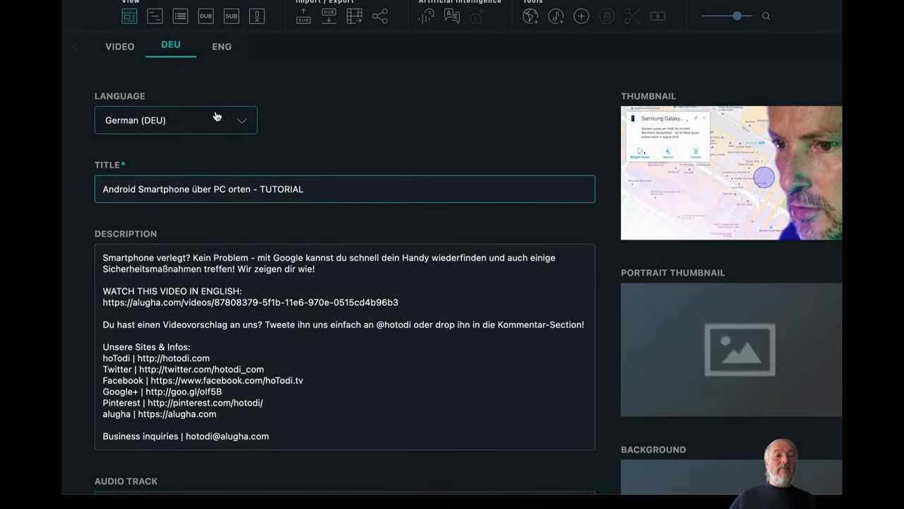
{"action": "left_click", "coordinate": [220, 45]}
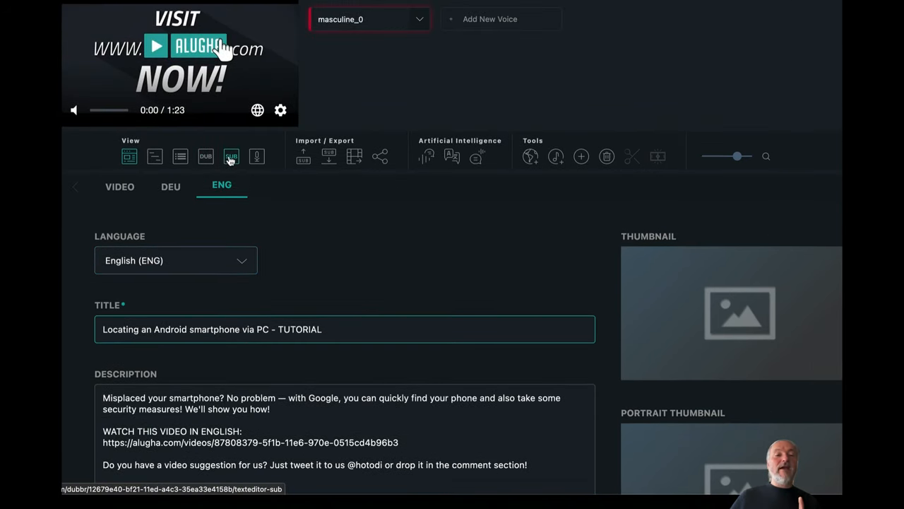
- Compare the German and English transcripts side by side, then reach Collaborations
{"action": "left_click", "coordinate": [206, 156]}
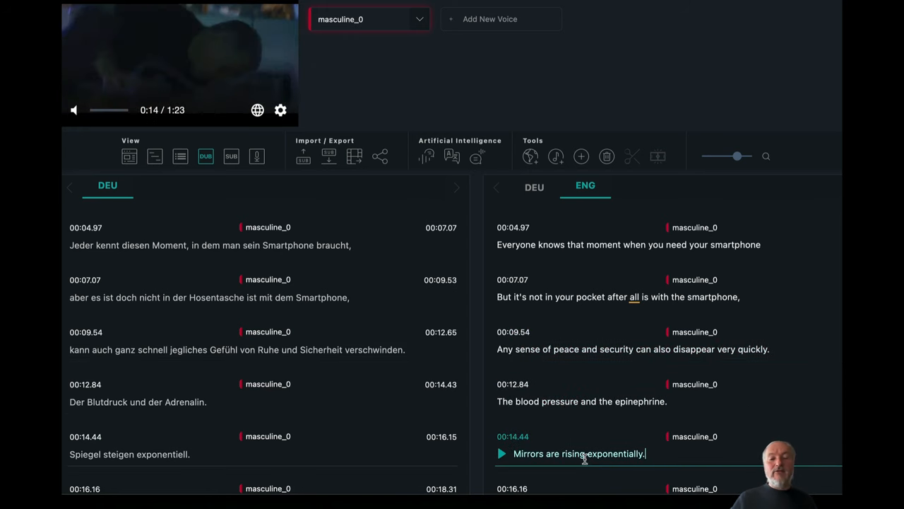
{"action": "scroll", "scroll_direction": "down", "scroll_amount": 3}
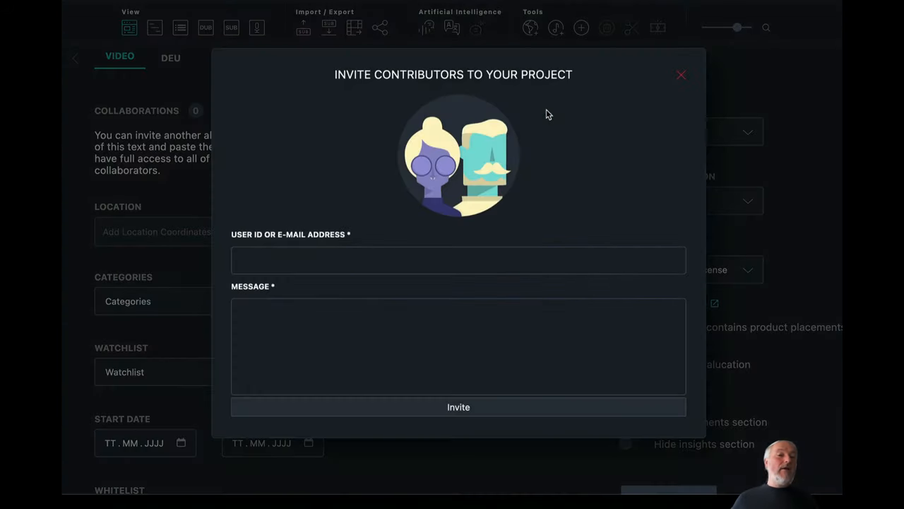
- Enter the user ID 'adny@' in the contributor invite form and close it
{"action": "type", "text": "a"}
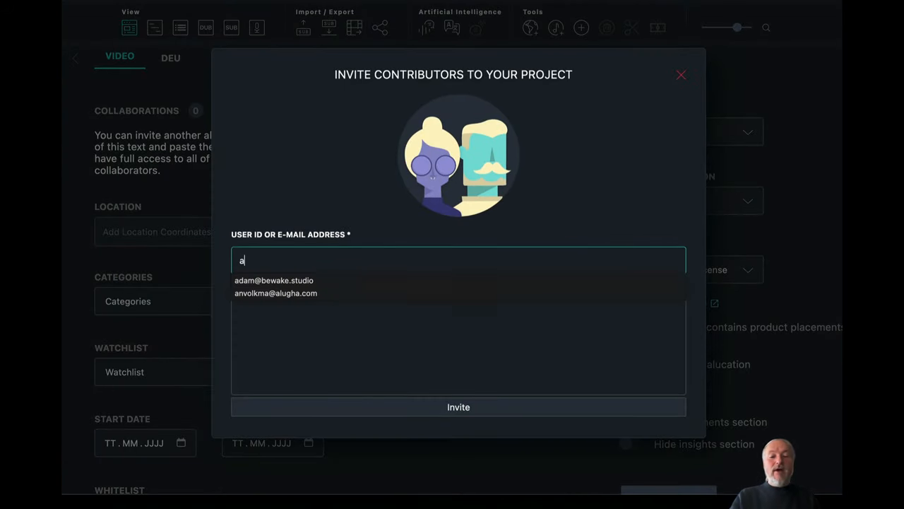
{"action": "type", "text": "dny@"}
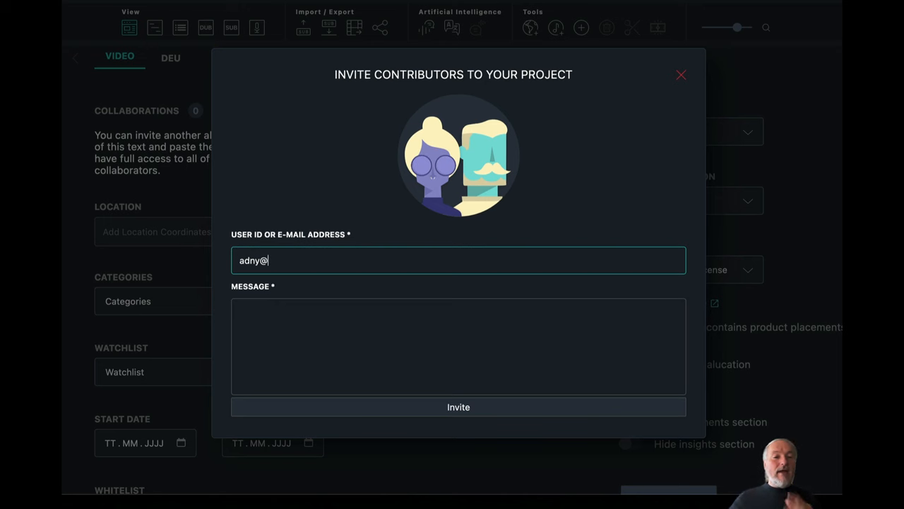
{"action": "left_click", "coordinate": [681, 73]}
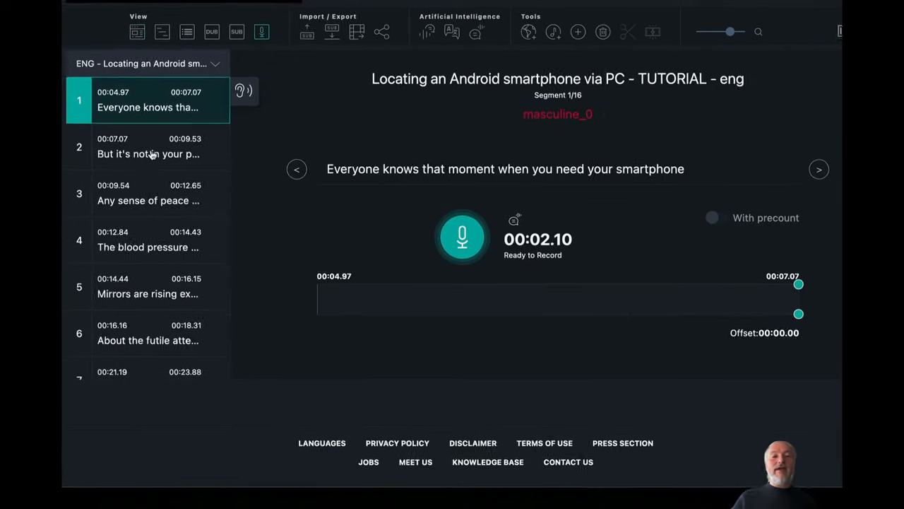
- Record a first voice take for English segment 1 and listen back to it
{"action": "left_click", "coordinate": [162, 237]}
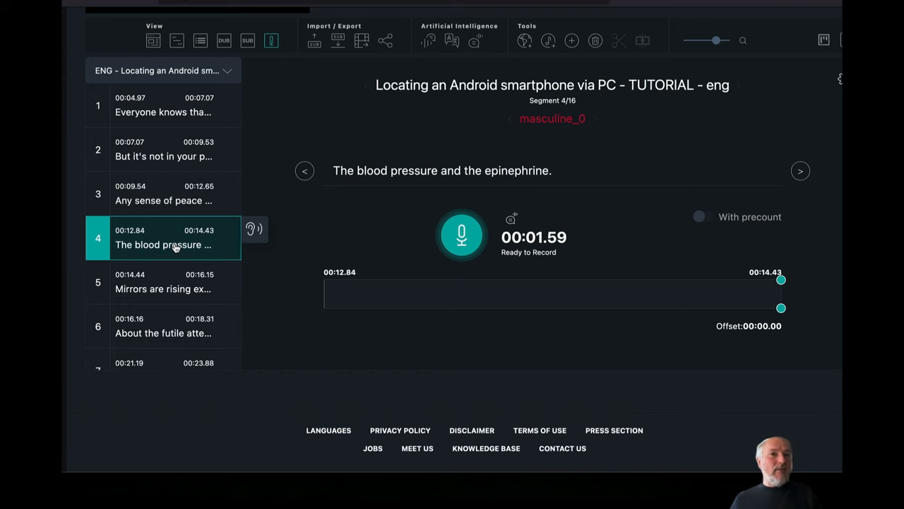
{"action": "scroll", "scroll_direction": "up", "scroll_amount": 3}
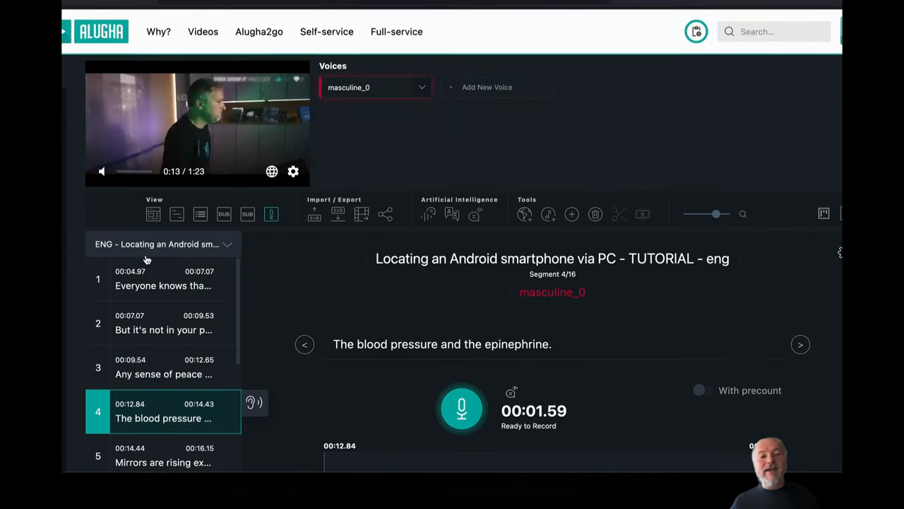
{"action": "left_click", "coordinate": [164, 283]}
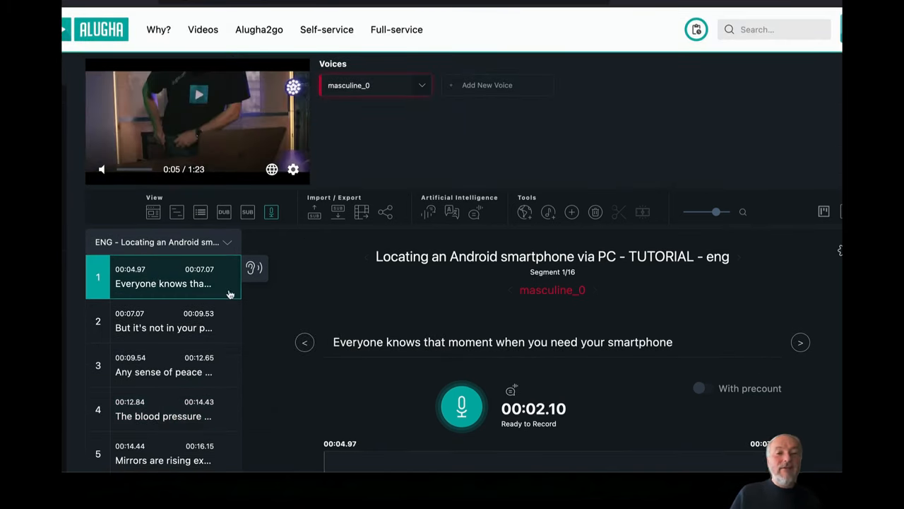
{"action": "left_click", "coordinate": [255, 268]}
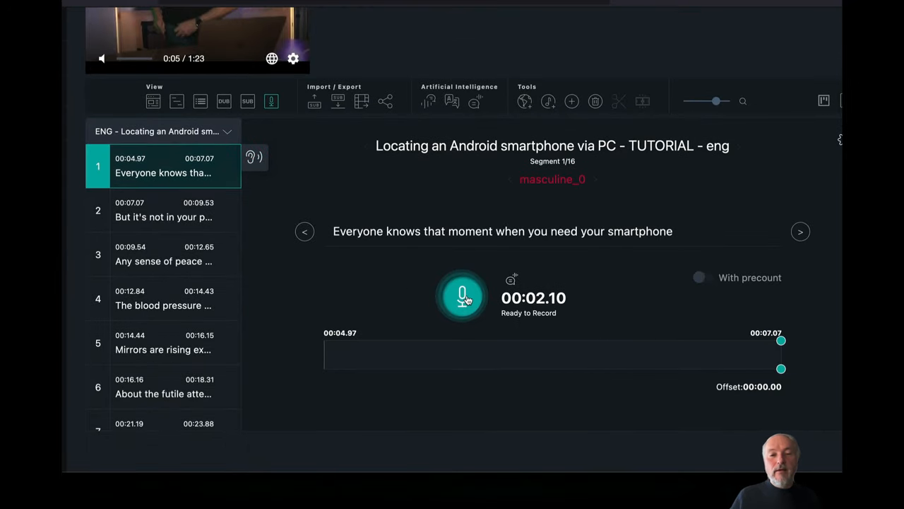
{"action": "left_click", "coordinate": [461, 296]}
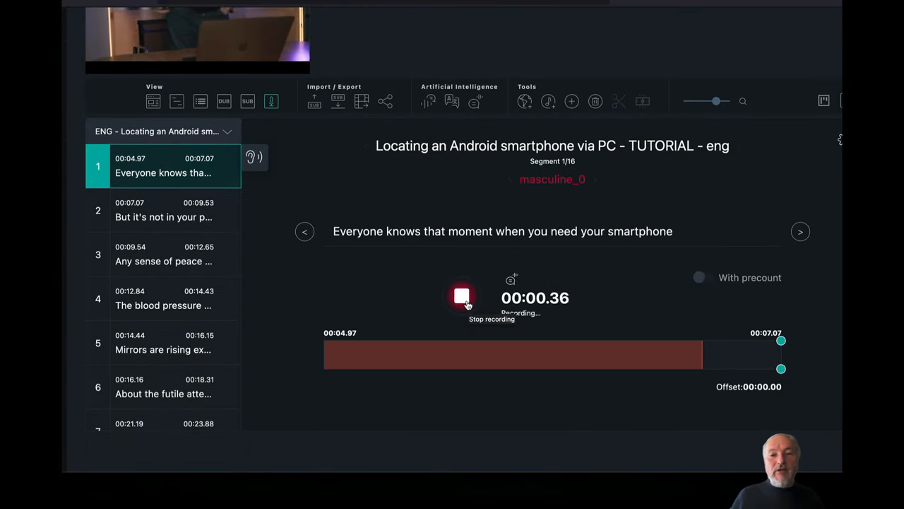
{"action": "left_click", "coordinate": [462, 297]}
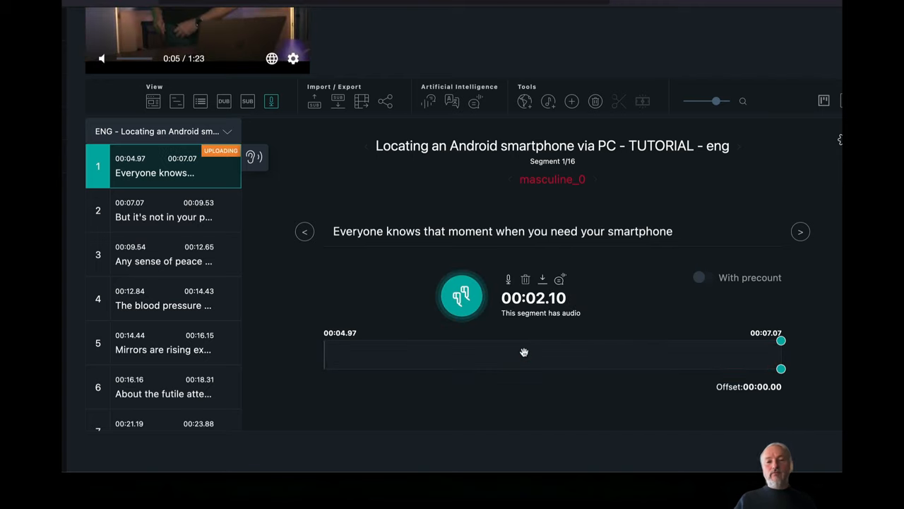
{"action": "left_click", "coordinate": [462, 296]}
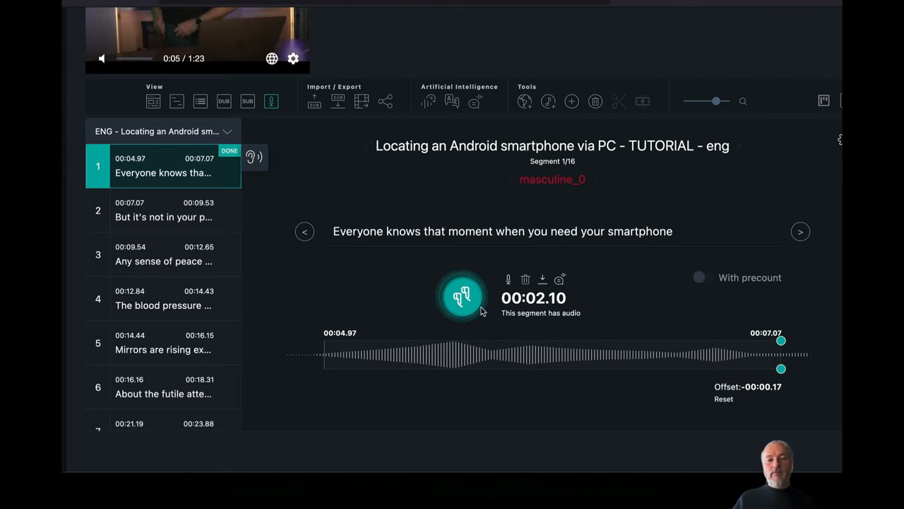
{"action": "left_click", "coordinate": [461, 297]}
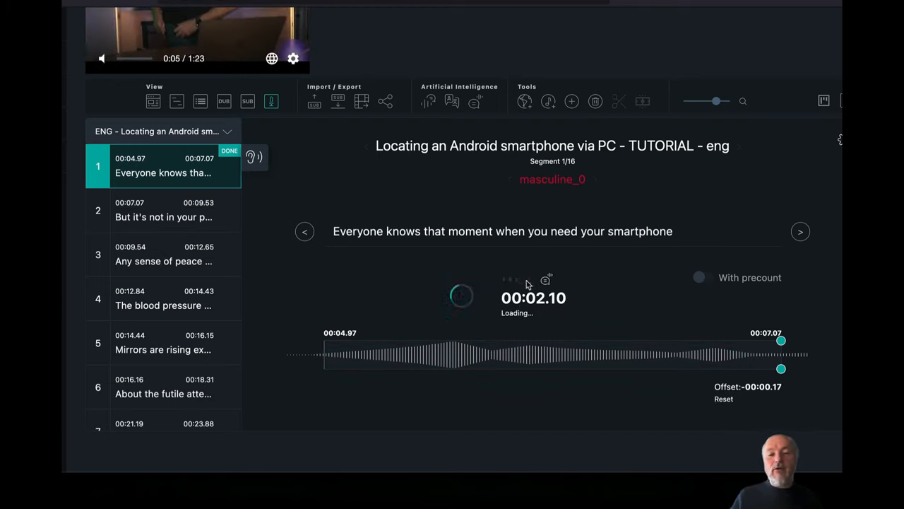
- Re-record segment 1, keep the take with a 00:00.10 offset, and start Text to Speech
{"action": "left_click", "coordinate": [461, 297]}
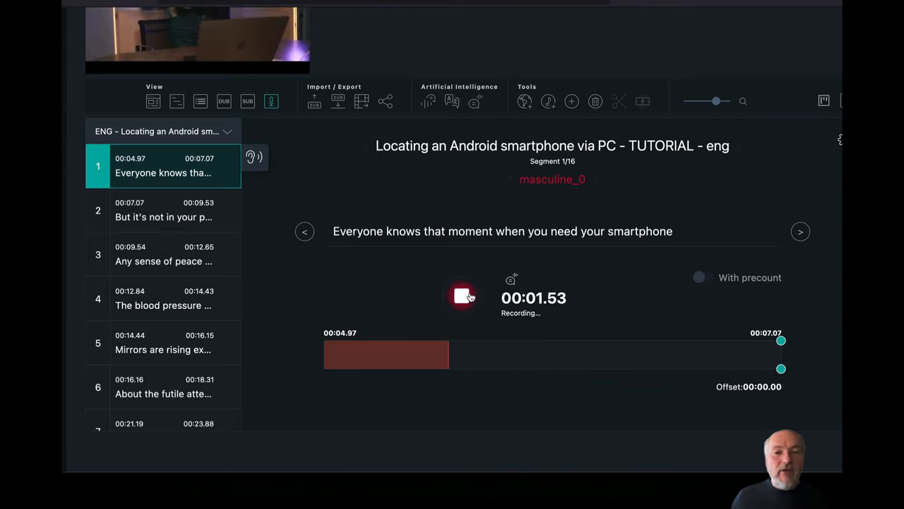
{"action": "left_click", "coordinate": [463, 297]}
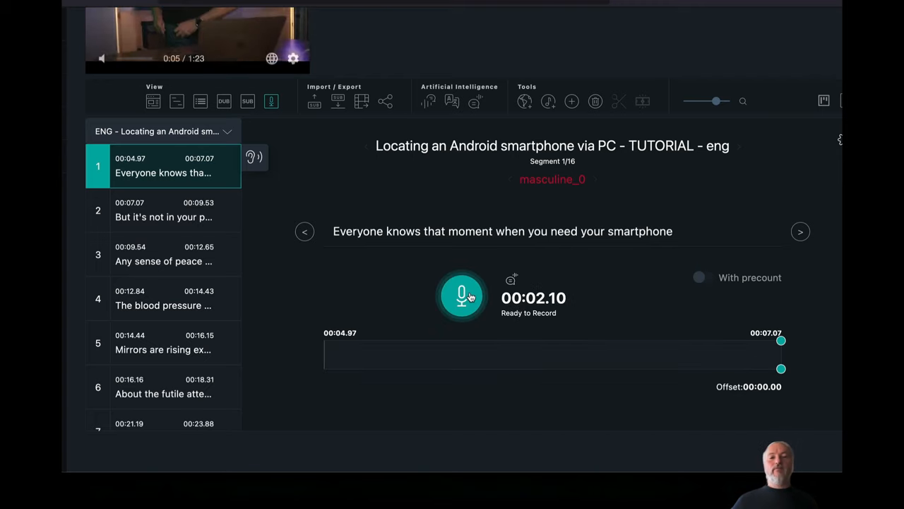
{"action": "left_click", "coordinate": [462, 296]}
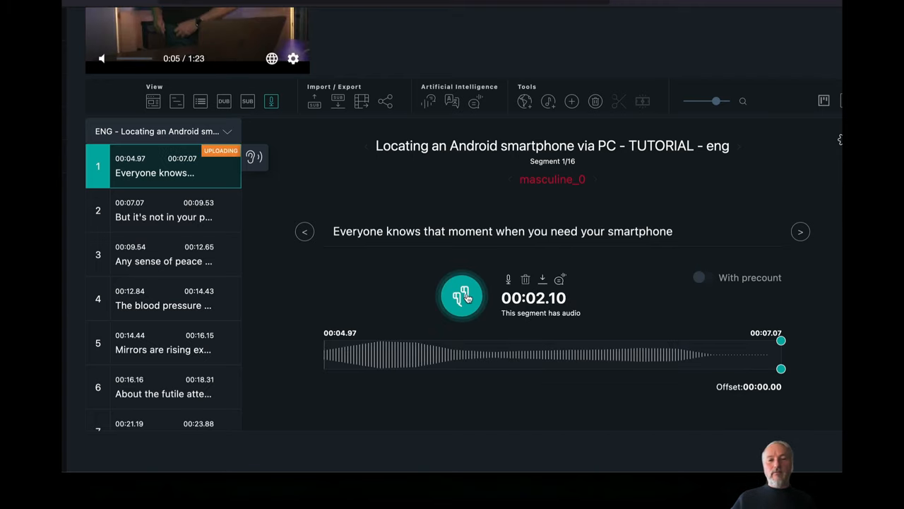
{"action": "left_click", "coordinate": [461, 297]}
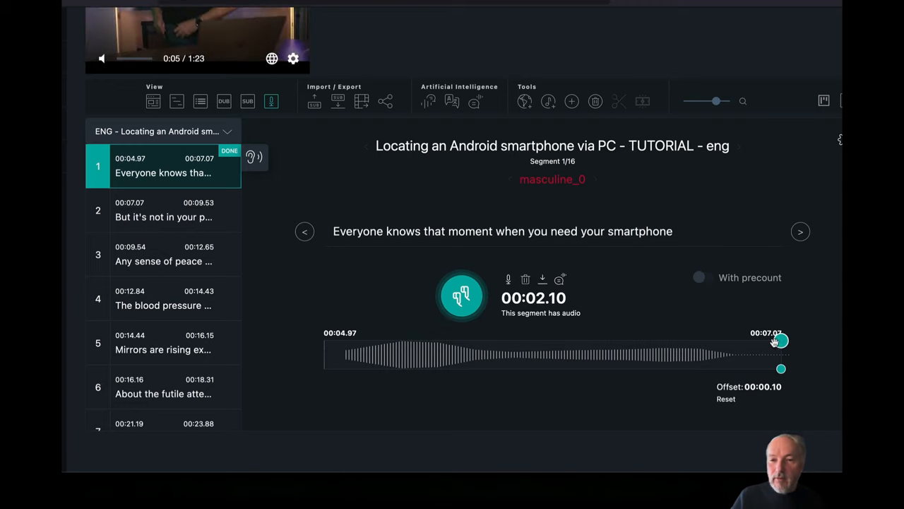
{"action": "left_click", "coordinate": [163, 209]}
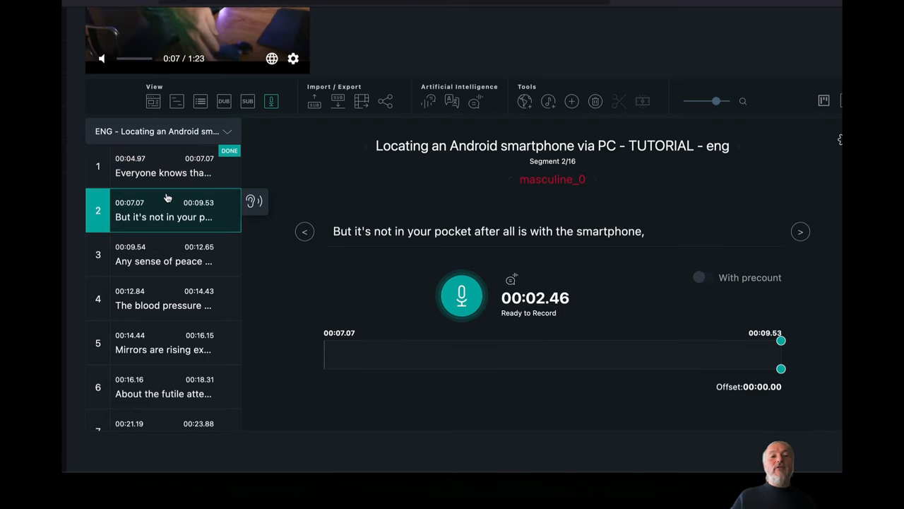
{"action": "left_click", "coordinate": [163, 167]}
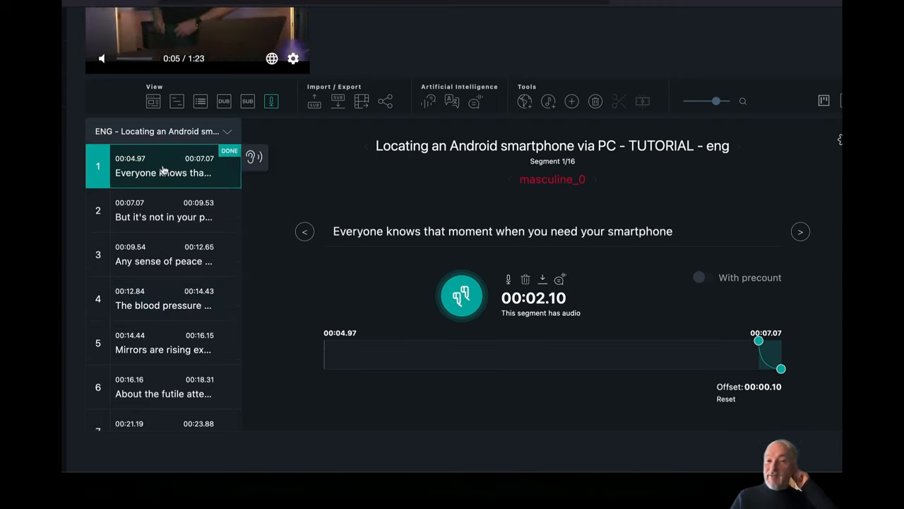
{"action": "left_click", "coordinate": [162, 209]}
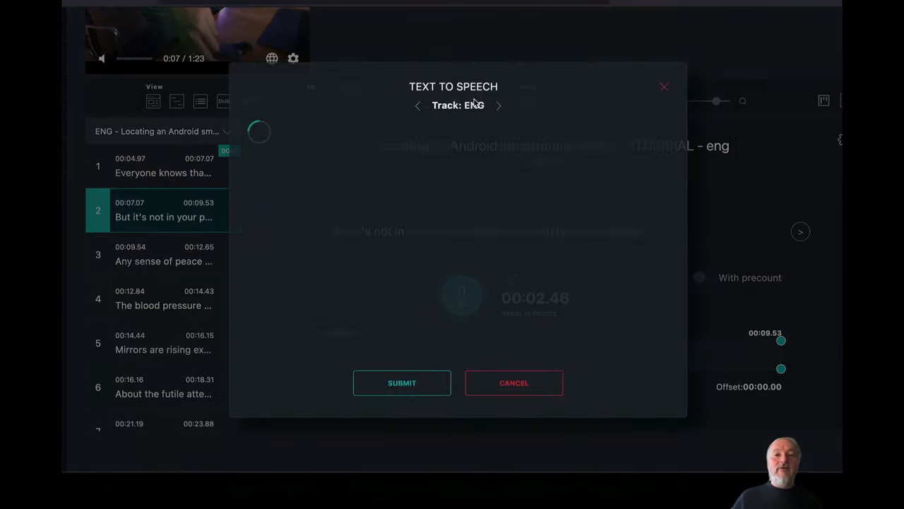
- Assign the Alfie (GB) voice to masculine_0 and submit speech generation for the ENG track
{"action": "left_click", "coordinate": [313, 246]}
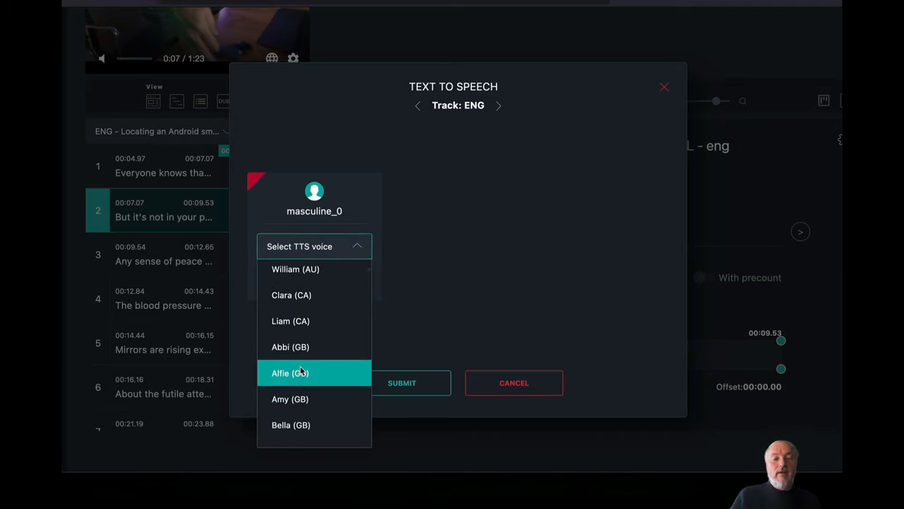
{"action": "left_click", "coordinate": [290, 373]}
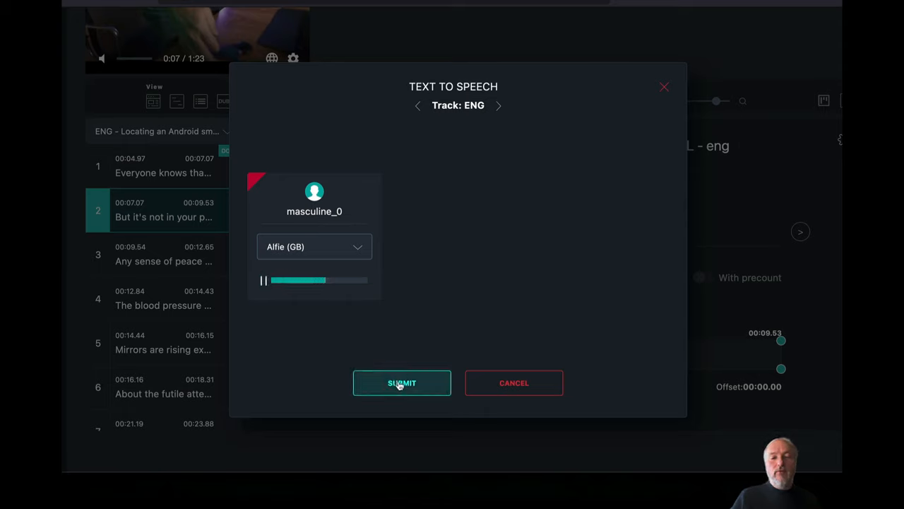
{"action": "left_click", "coordinate": [401, 382]}
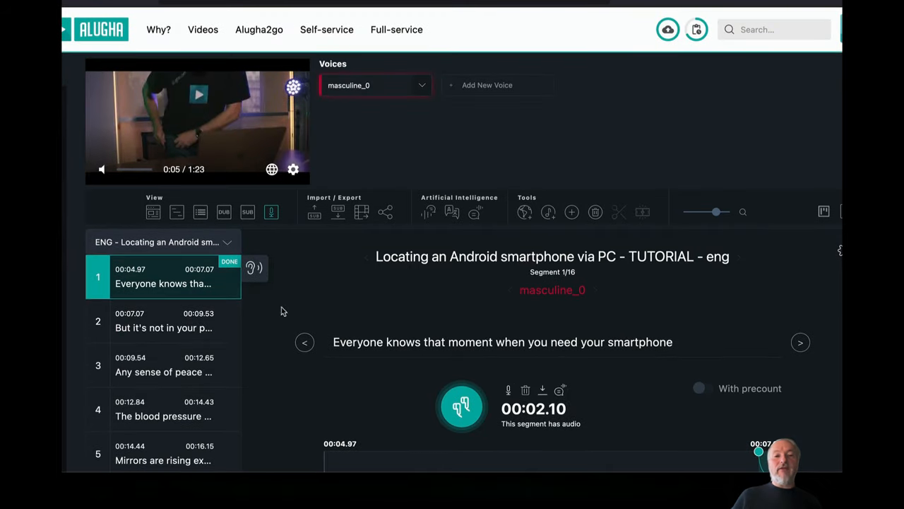
- Browse Add Background Audio with target Default for all tracks, then close it unchanged
{"action": "left_click", "coordinate": [548, 212]}
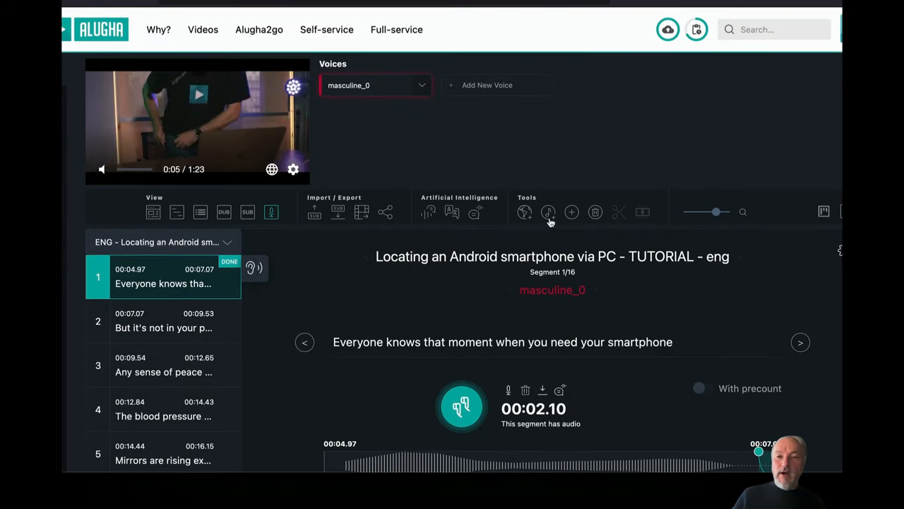
{"action": "left_click", "coordinate": [548, 211]}
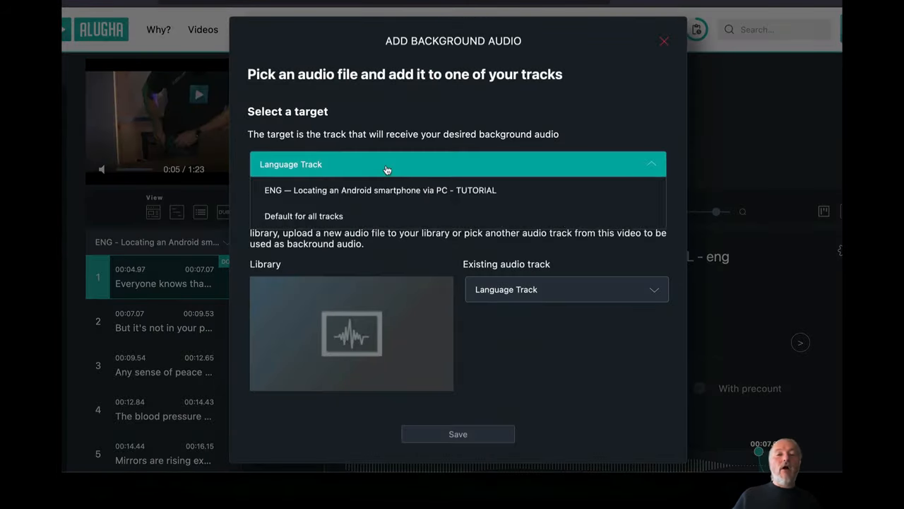
{"action": "left_click", "coordinate": [302, 215]}
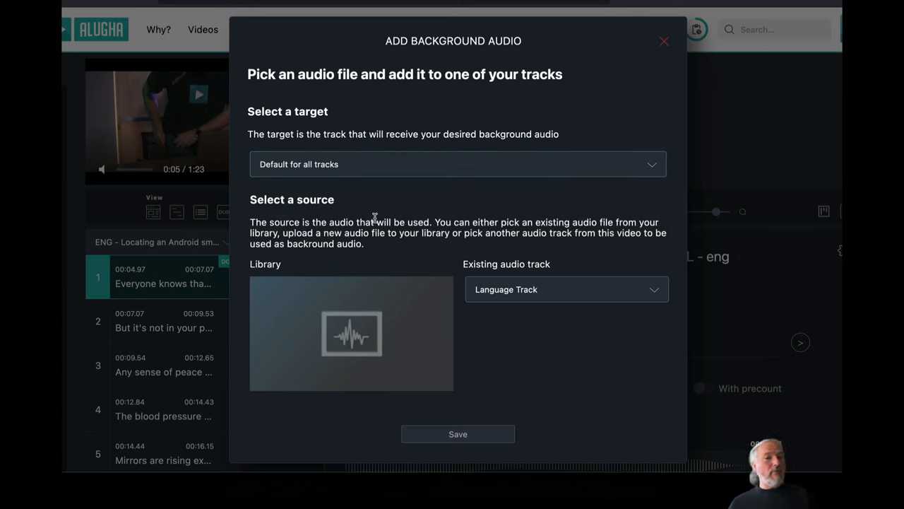
{"action": "left_click", "coordinate": [565, 288]}
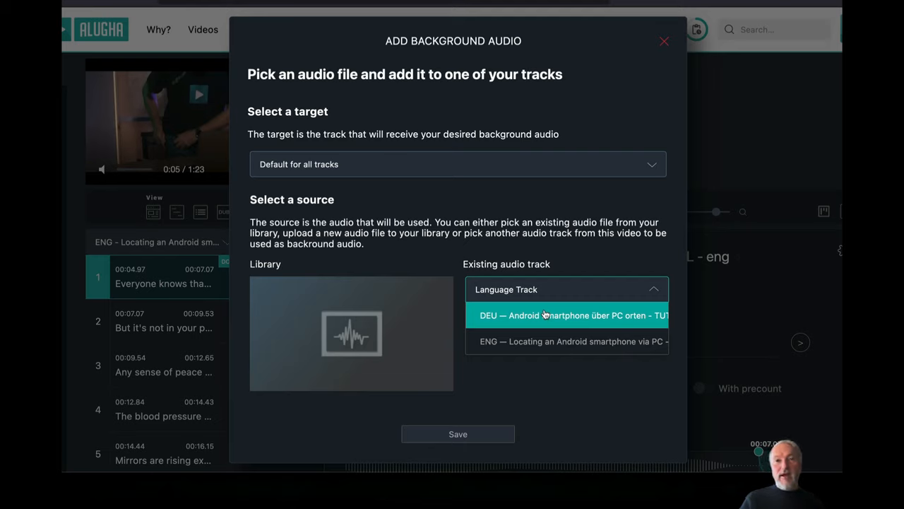
{"action": "mouse_move", "coordinate": [520, 315]}
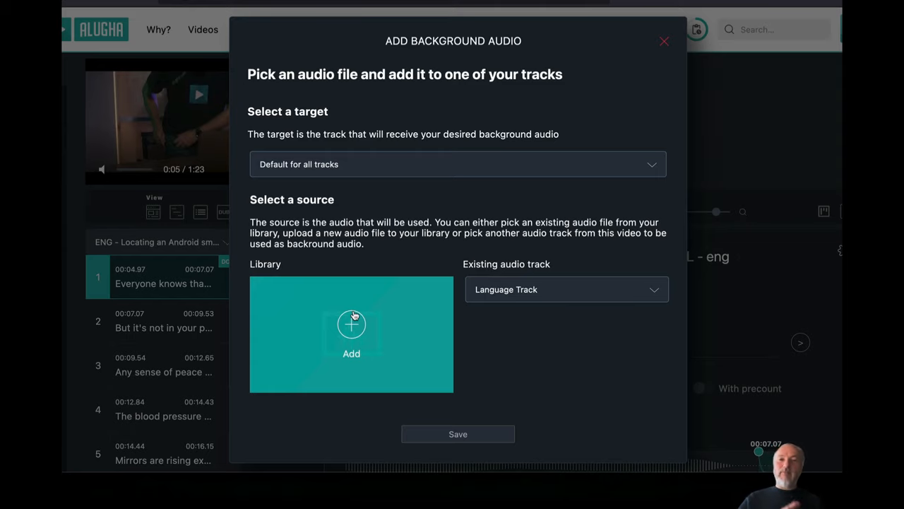
{"action": "left_click", "coordinate": [664, 41]}
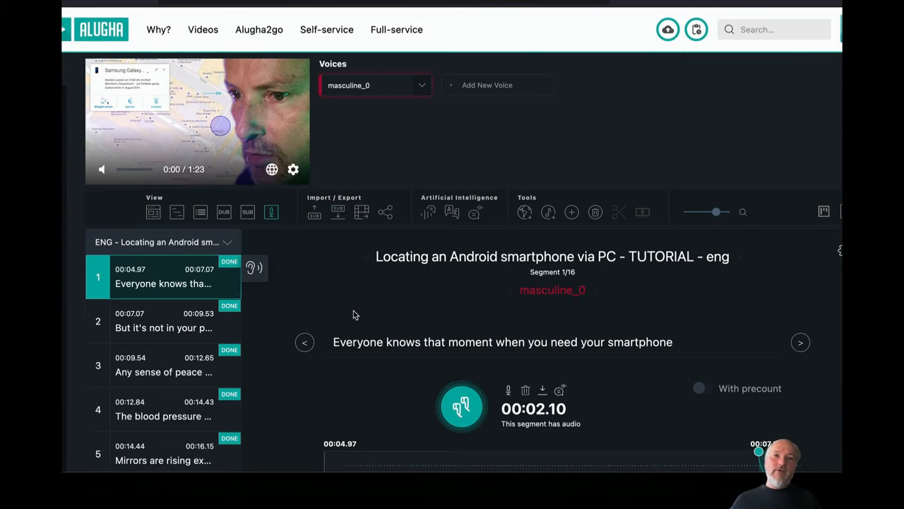
- Play back segment 7, 'But there is a very simple solution for everyone', then stop it
{"action": "scroll", "scroll_direction": "down", "scroll_amount": 3}
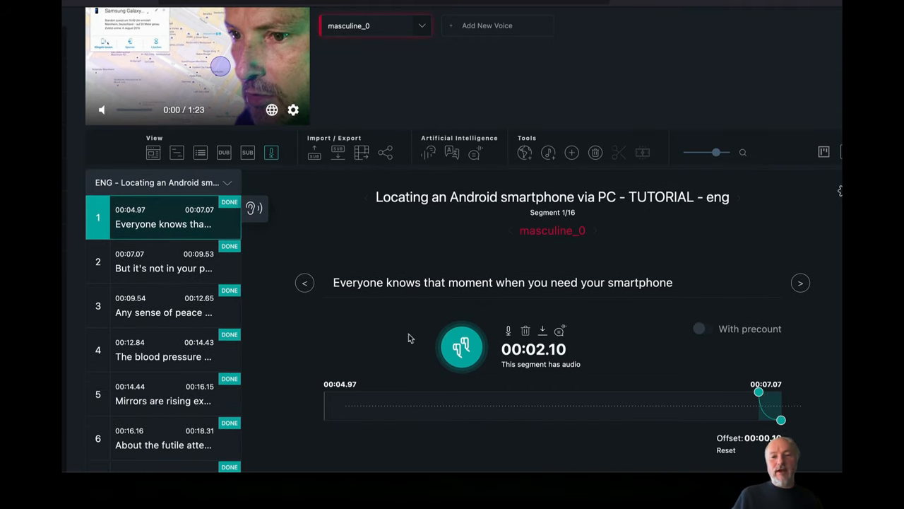
{"action": "left_click", "coordinate": [461, 347]}
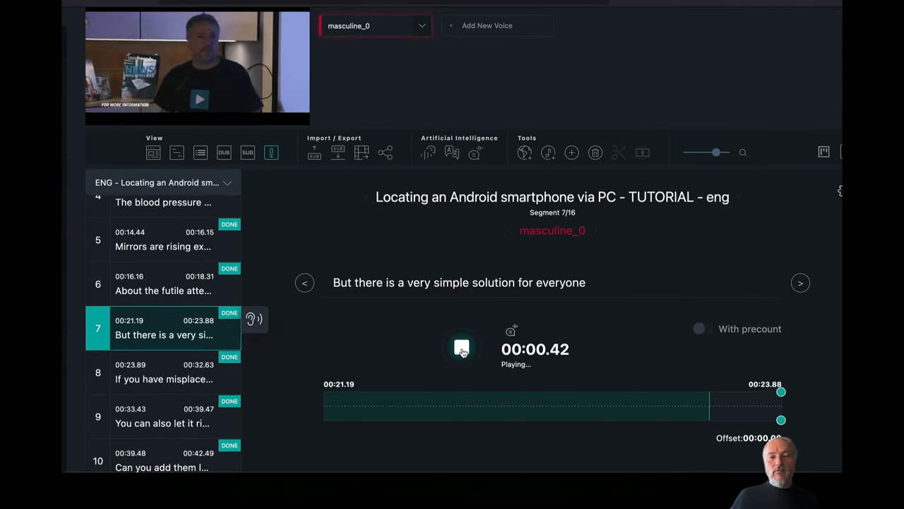
{"action": "left_click", "coordinate": [461, 347]}
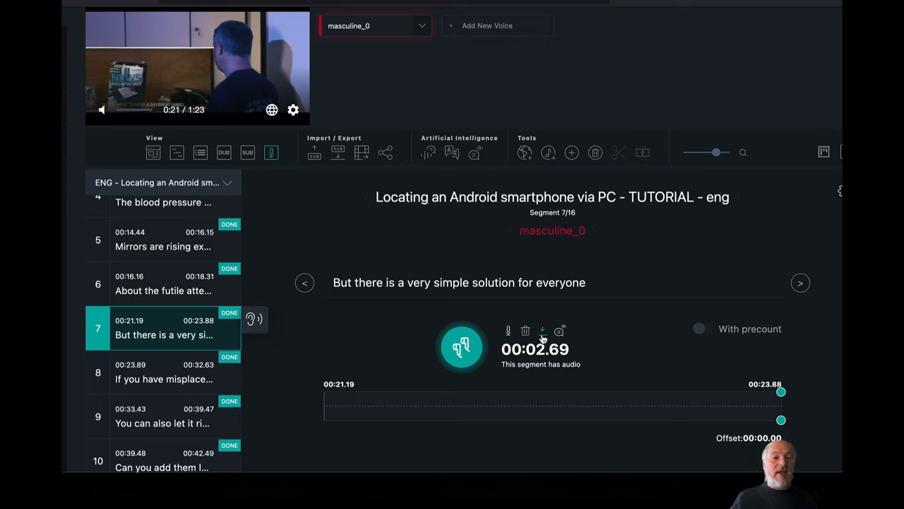
{"action": "mouse_move", "coordinate": [536, 243]}
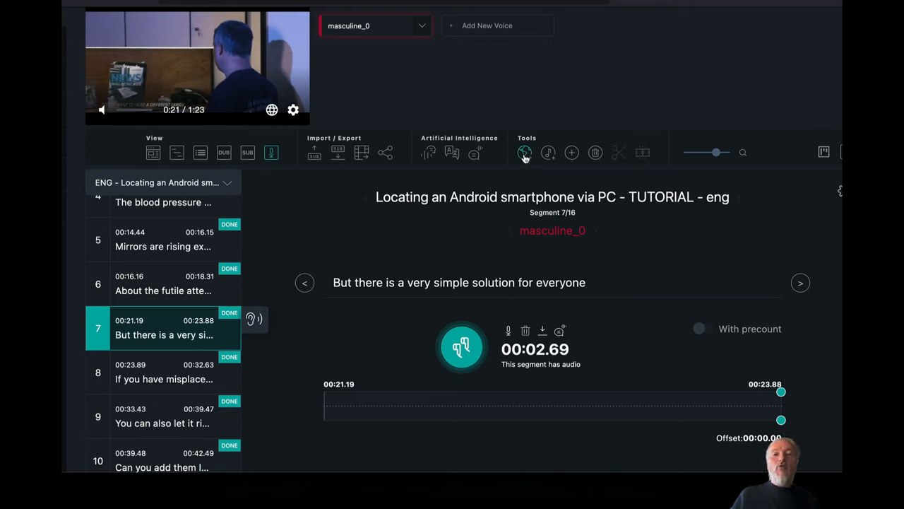
- Load the 1:23 library background audio for all tracks, preview it and save
{"action": "left_click", "coordinate": [548, 153]}
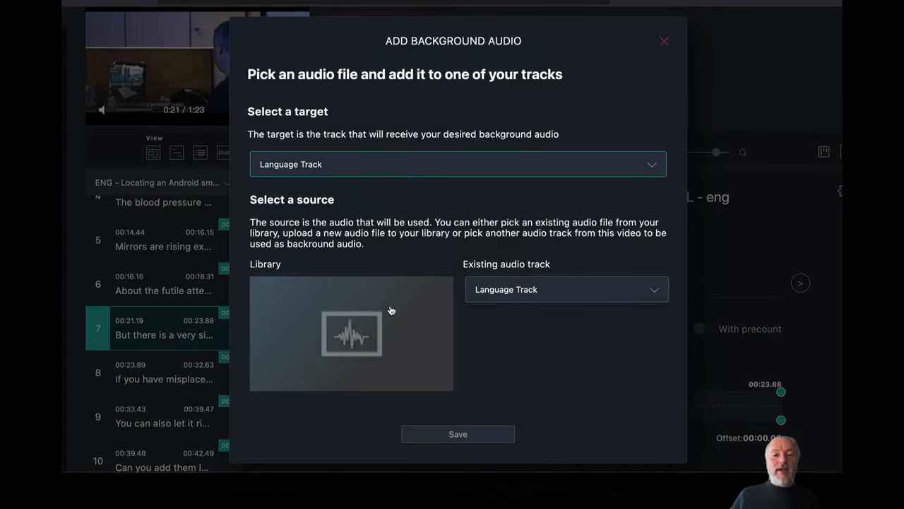
{"action": "mouse_move", "coordinate": [281, 379]}
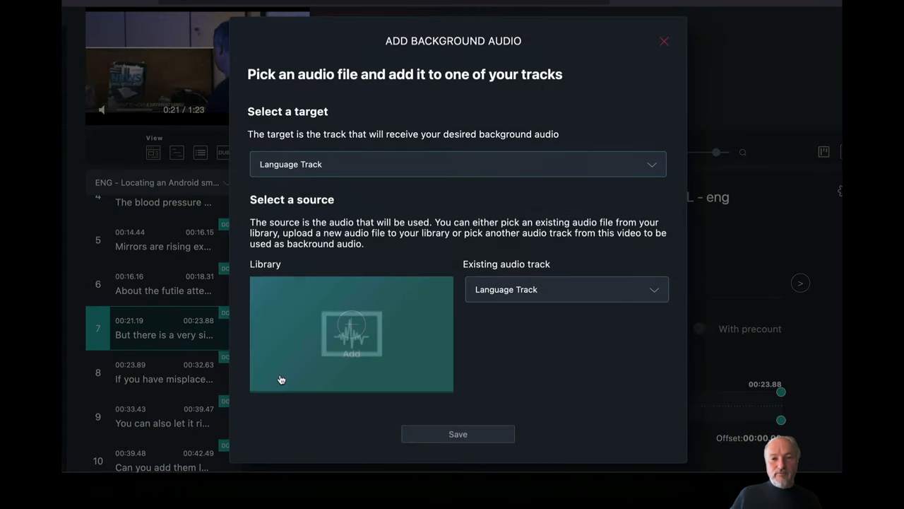
{"action": "mouse_move", "coordinate": [403, 170]}
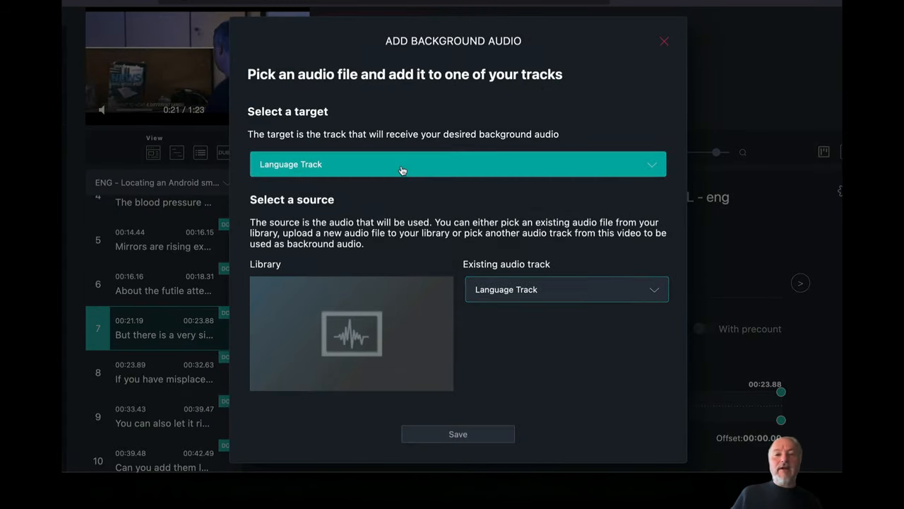
{"action": "left_click", "coordinate": [565, 288]}
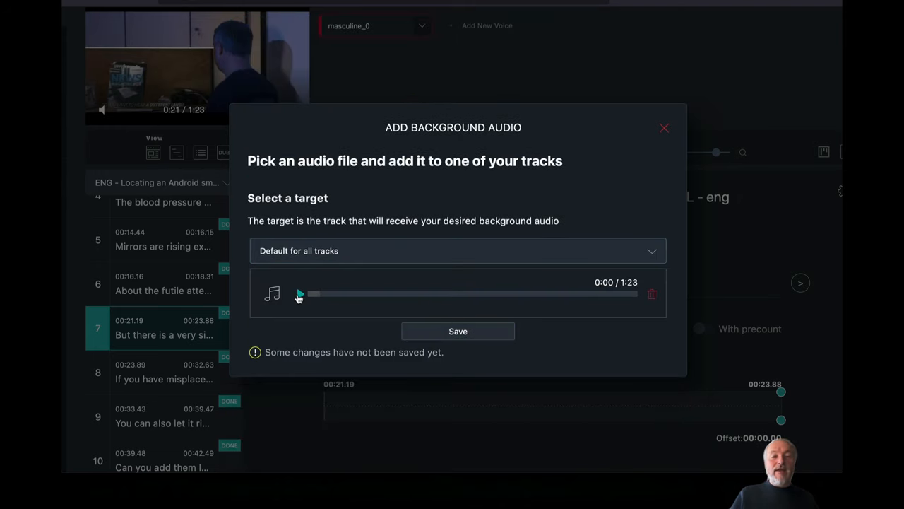
{"action": "left_click", "coordinate": [298, 293]}
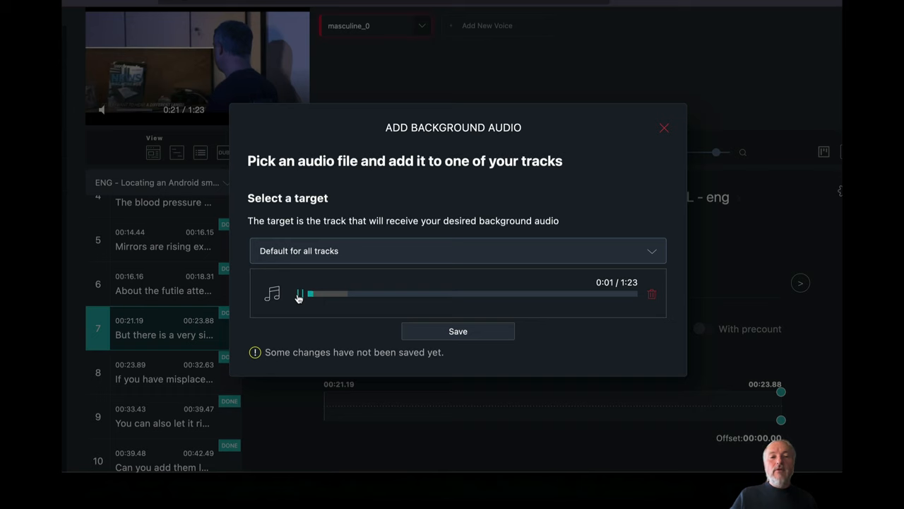
{"action": "left_click", "coordinate": [457, 331]}
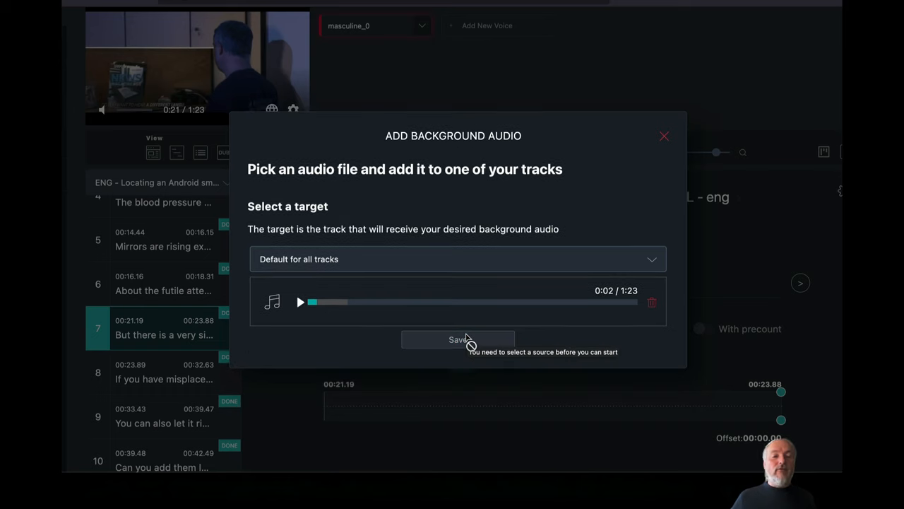
{"action": "left_click", "coordinate": [664, 135]}
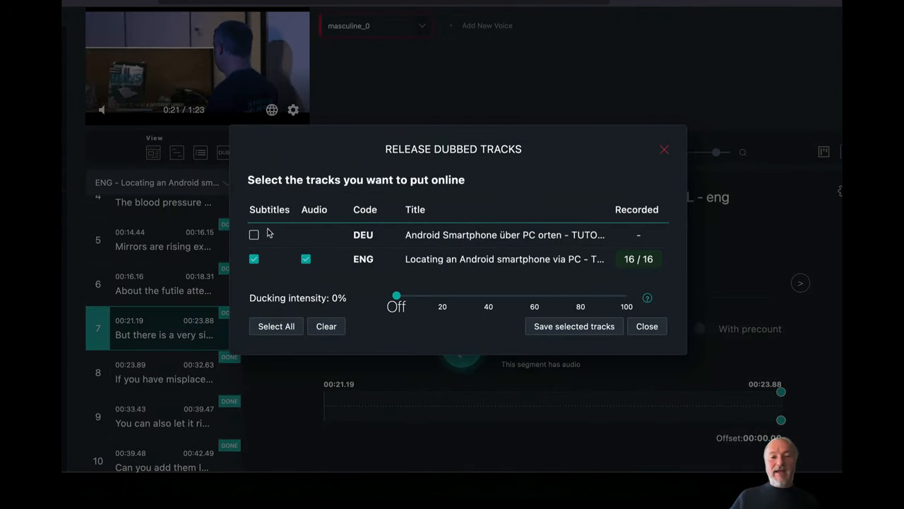
- Release with DEU subtitles ticked and ducking intensity at 7%, saving the selected tracks
{"action": "left_click", "coordinate": [254, 234]}
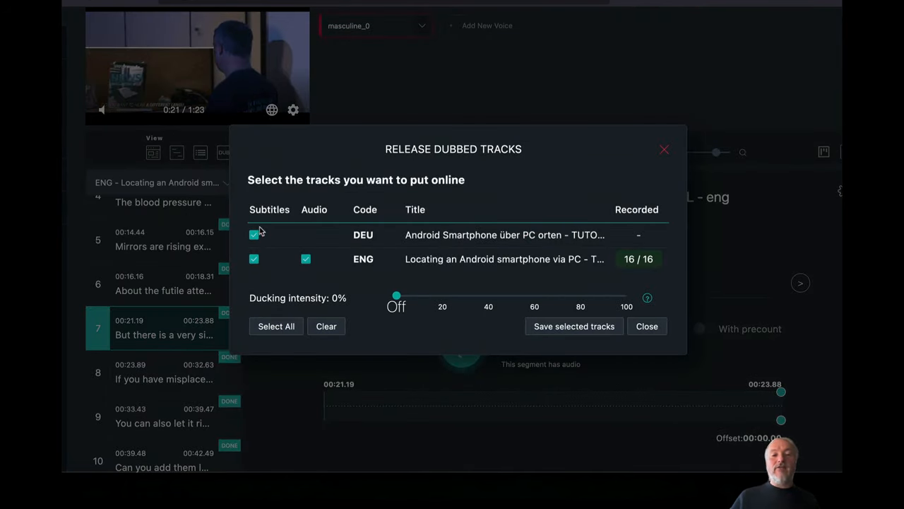
{"action": "mouse_move", "coordinate": [397, 292]}
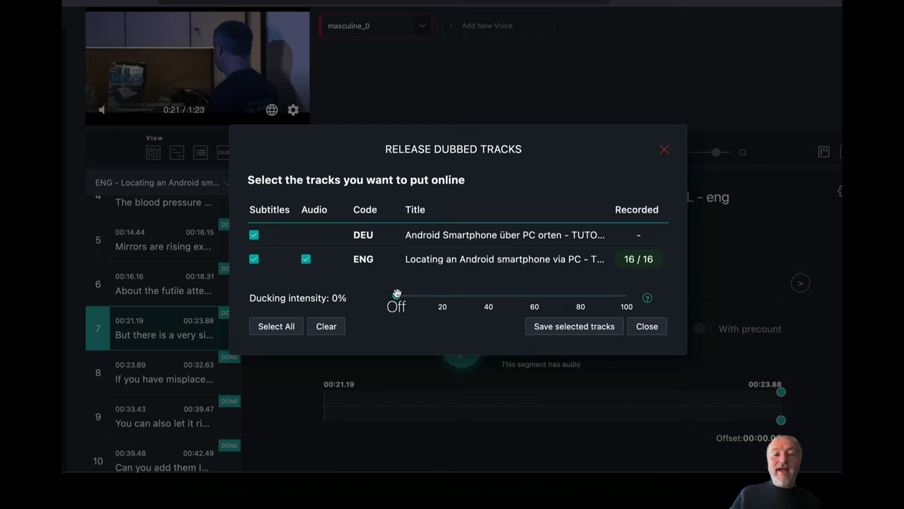
{"action": "left_click_drag", "start_coordinate": [393, 295], "coordinate": [407, 295]}
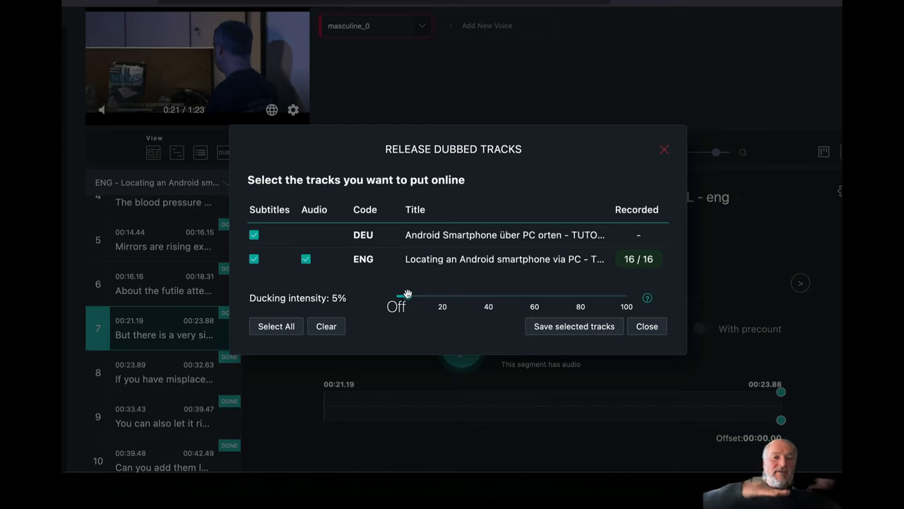
{"action": "left_click_drag", "start_coordinate": [401, 295], "coordinate": [411, 295]}
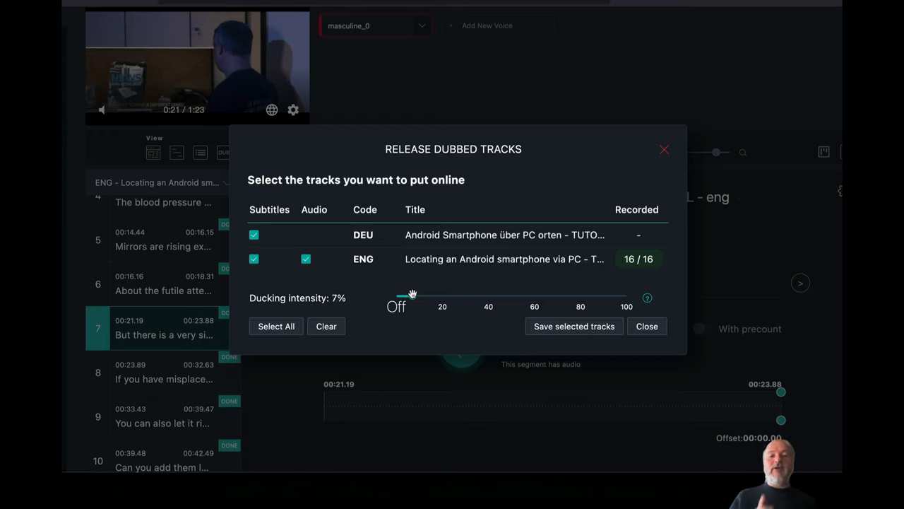
{"action": "left_click", "coordinate": [646, 325]}
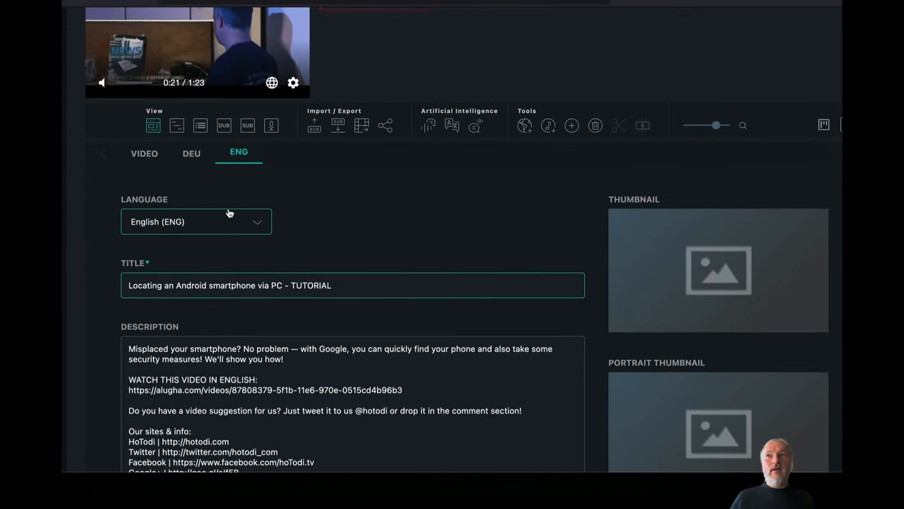
{"action": "left_click", "coordinate": [338, 124]}
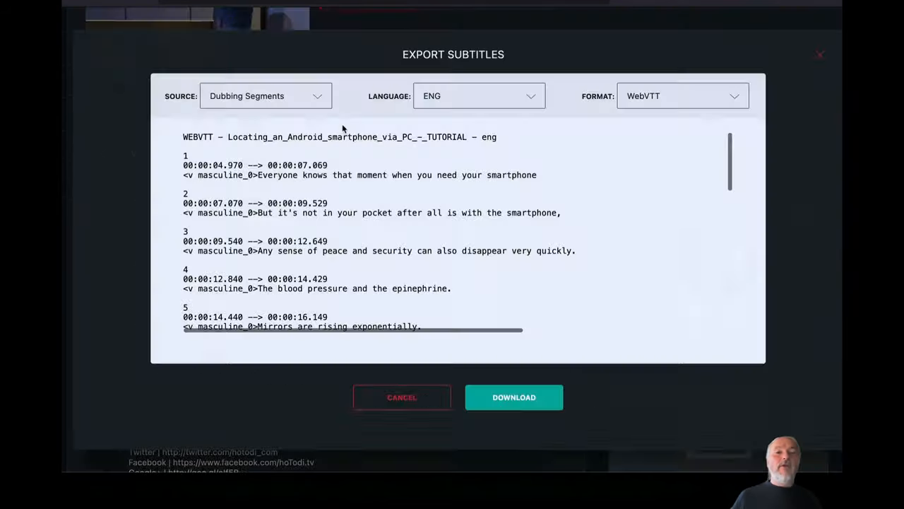
{"action": "scroll", "scroll_direction": "down", "scroll_amount": 3}
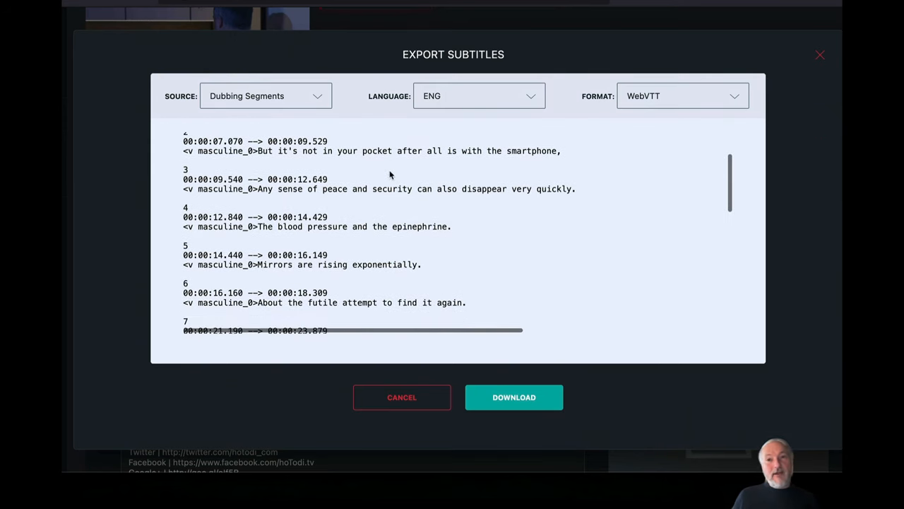
{"action": "scroll", "scroll_direction": "down", "scroll_amount": 3}
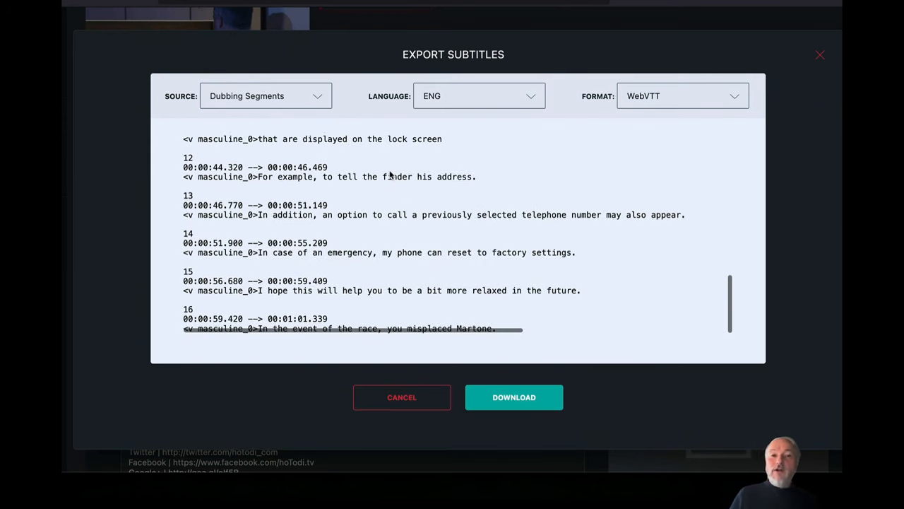
{"action": "double_click", "coordinate": [220, 177]}
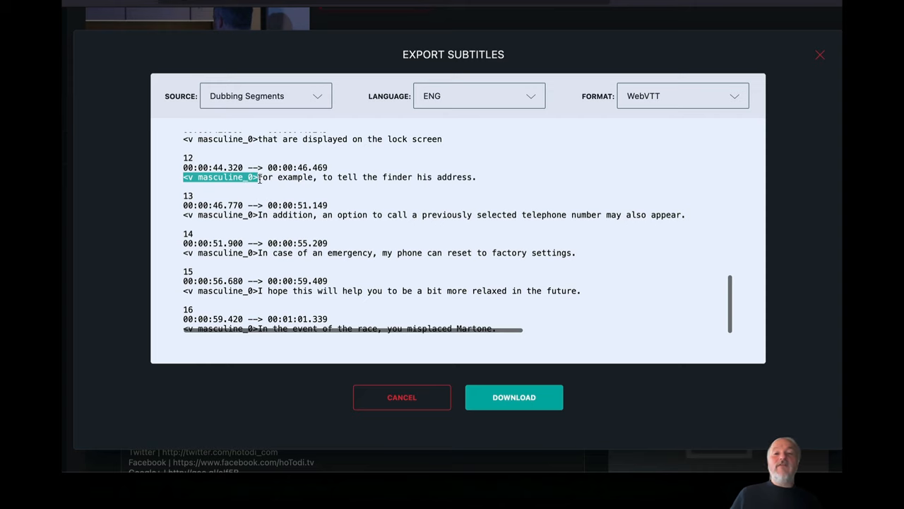
{"action": "left_click", "coordinate": [681, 96]}
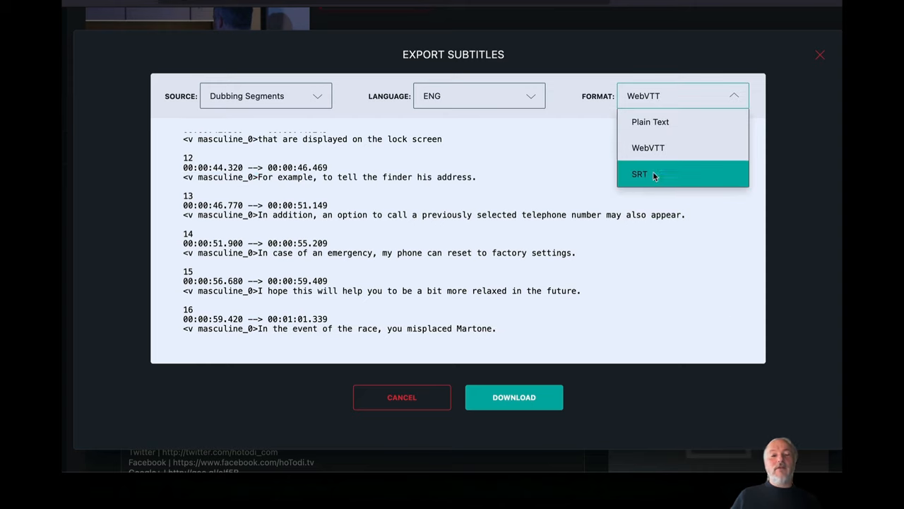
{"action": "left_click", "coordinate": [650, 121]}
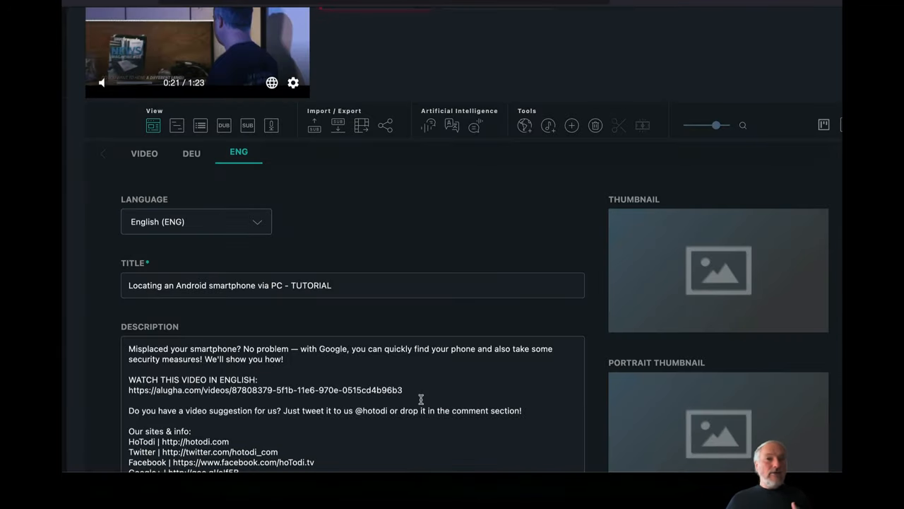
- Preview the ENG audio track and reopen Release Dubbed Tracks with ducking at 8%
{"action": "scroll", "scroll_direction": "down", "scroll_amount": 3}
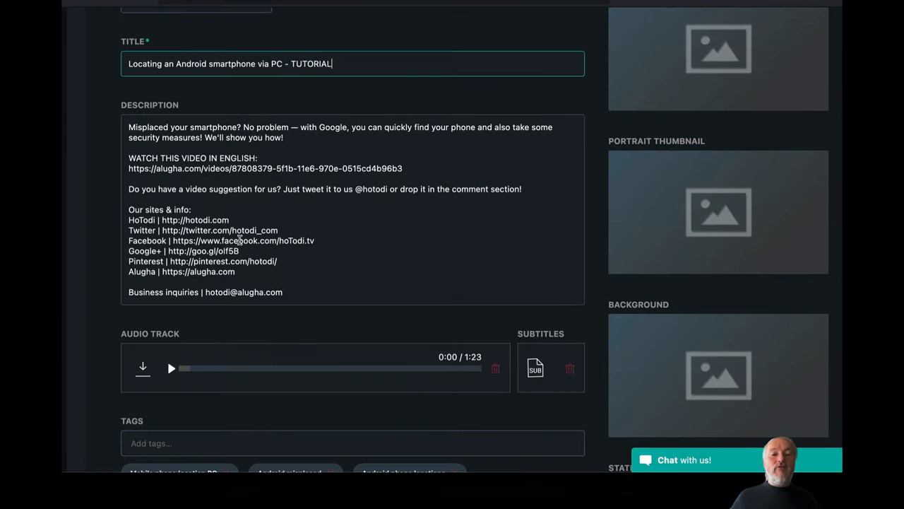
{"action": "mouse_move", "coordinate": [407, 378]}
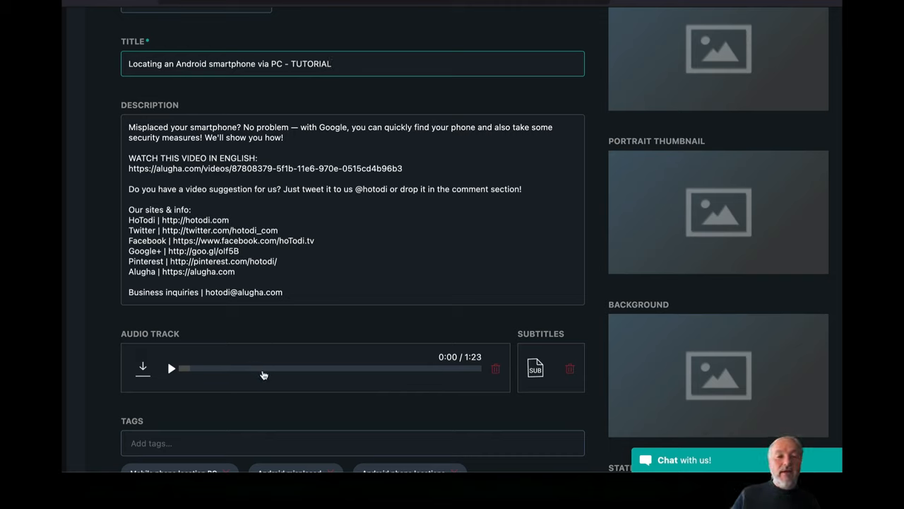
{"action": "left_click", "coordinate": [171, 368]}
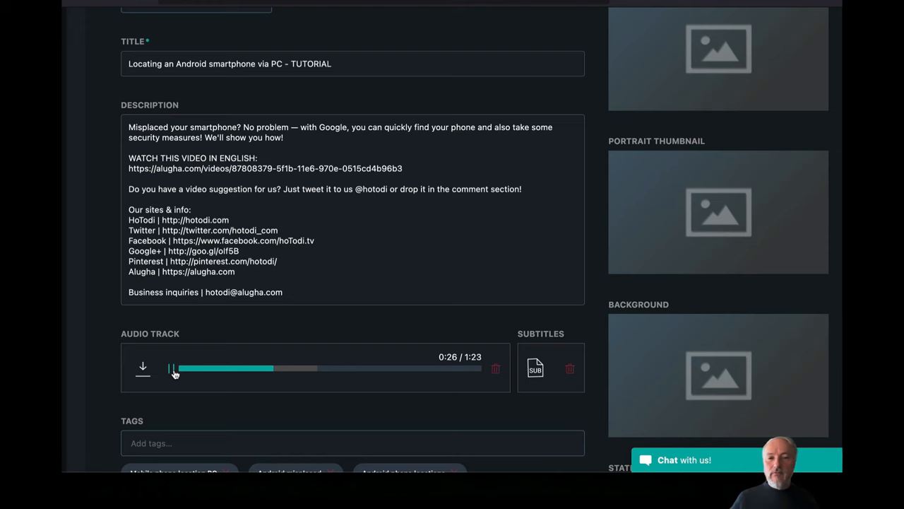
{"action": "left_click", "coordinate": [170, 367]}
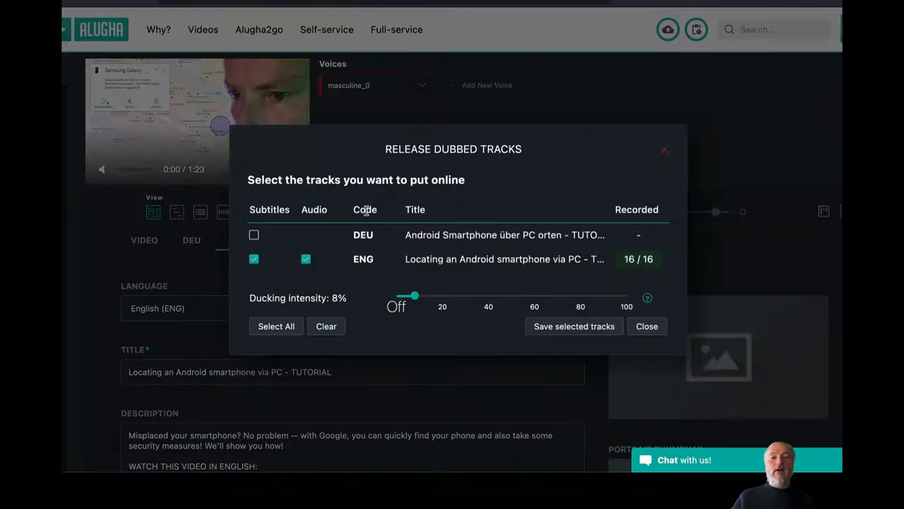
- Save tracks with 8% ducking, play the video in English, and view its shared link
{"action": "left_click", "coordinate": [647, 324]}
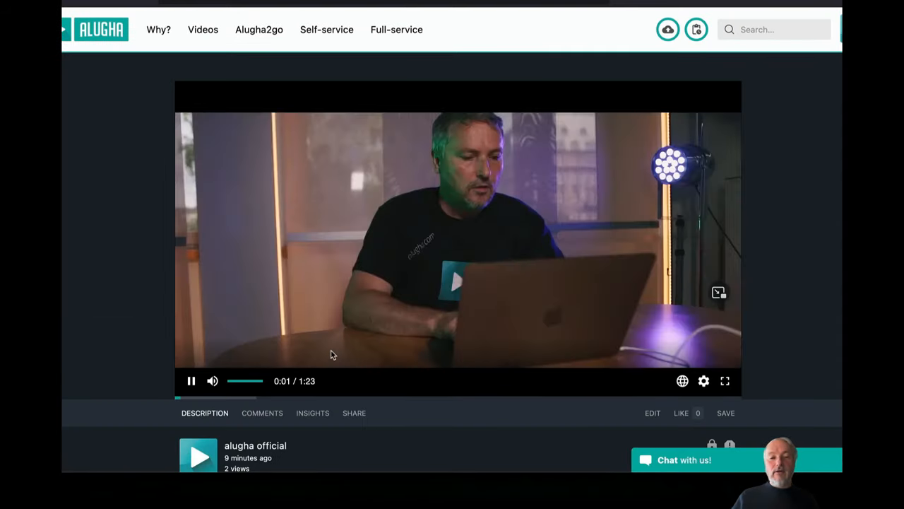
{"action": "left_click", "coordinate": [682, 382]}
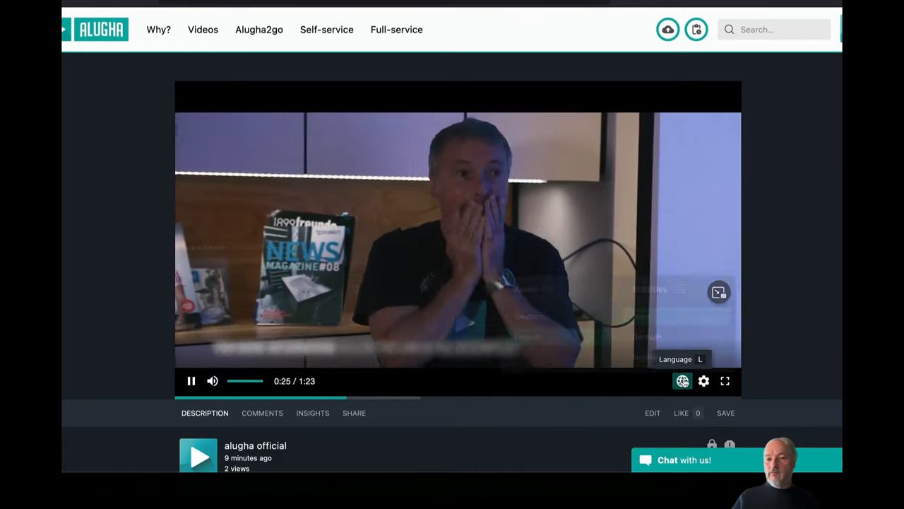
{"action": "left_click", "coordinate": [681, 382]}
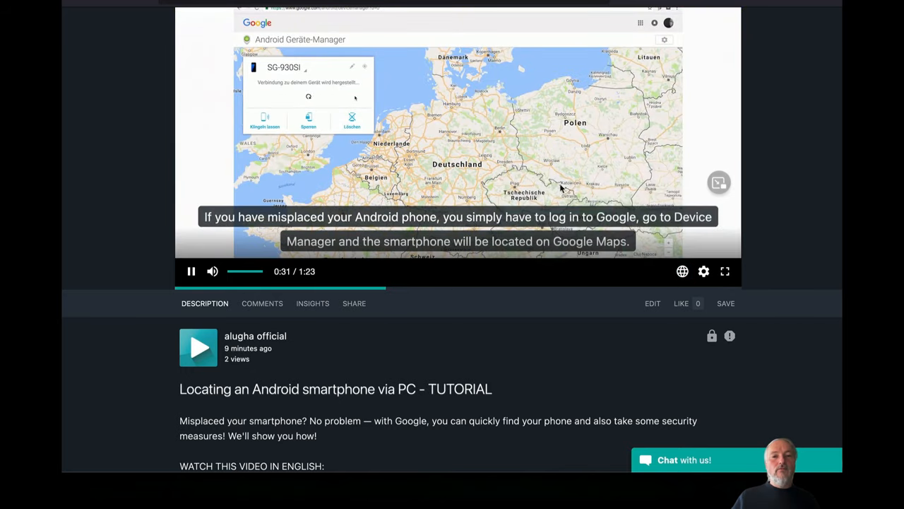
{"action": "left_click", "coordinate": [191, 271]}
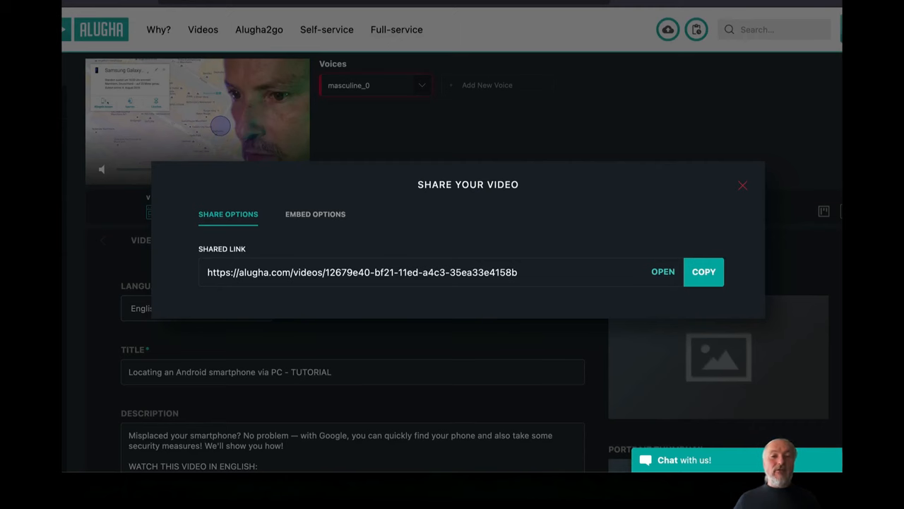
- Close Share and show the Audio Track download options for audio or video
{"action": "left_click", "coordinate": [743, 185]}
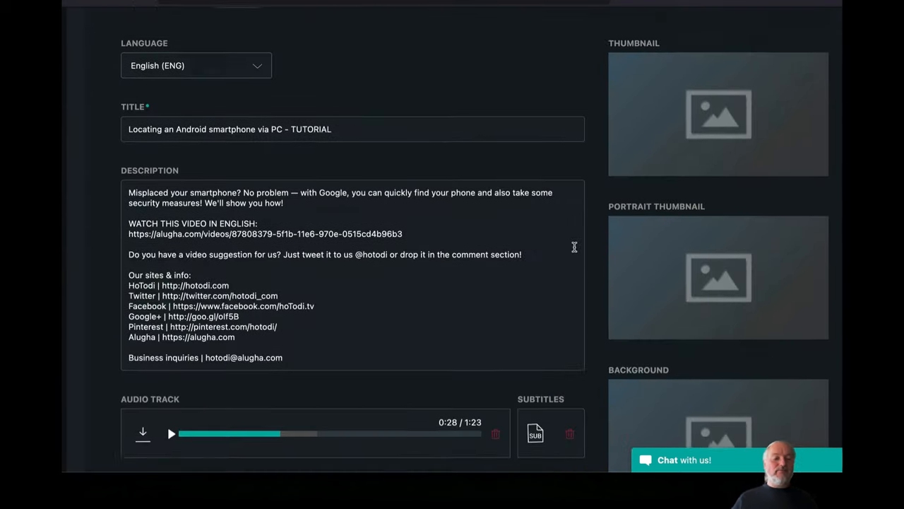
{"action": "scroll", "scroll_direction": "down", "scroll_amount": 3}
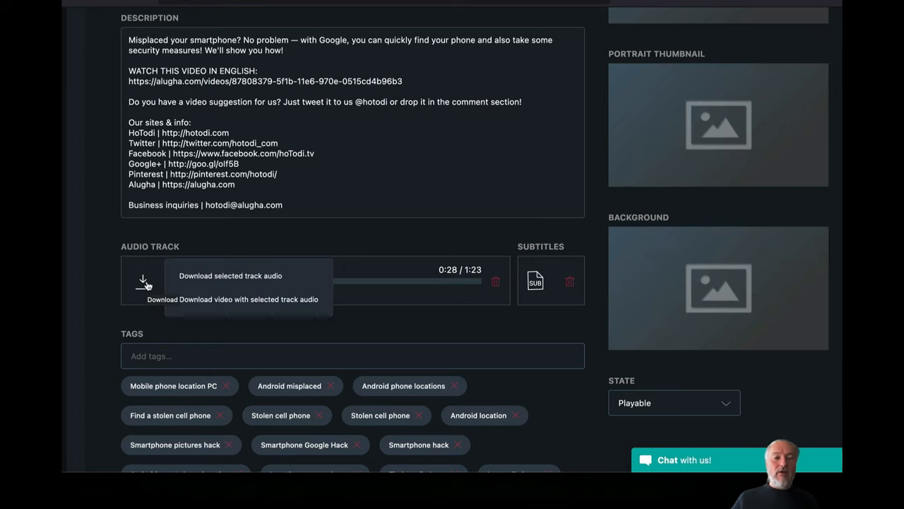
{"action": "mouse_move", "coordinate": [248, 276]}
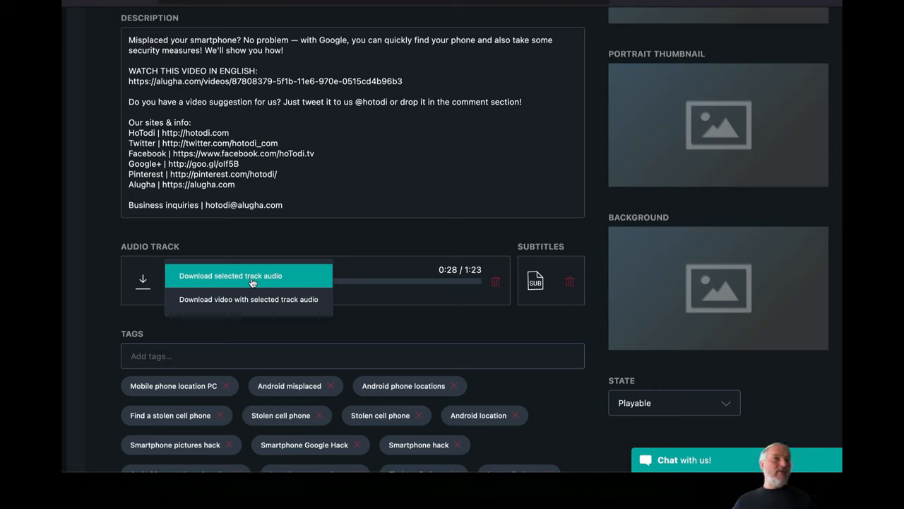
{"action": "mouse_move", "coordinate": [253, 288]}
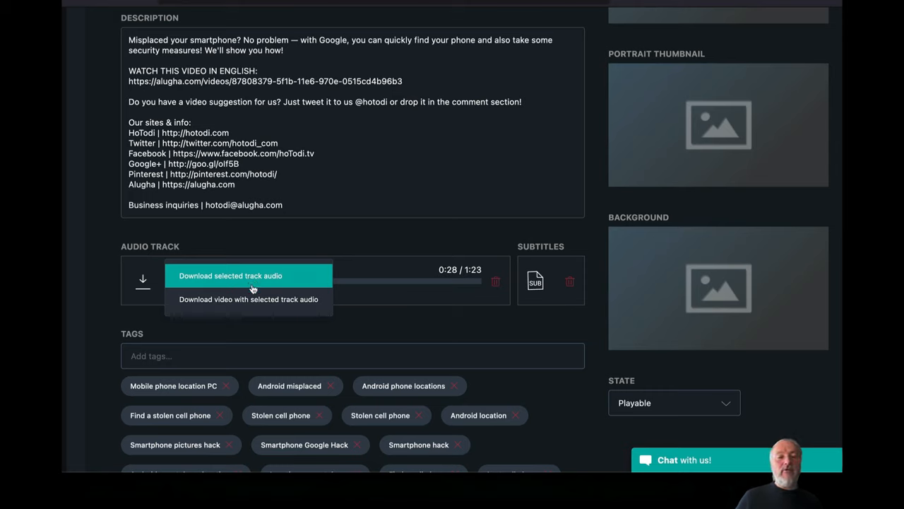
{"action": "mouse_move", "coordinate": [248, 299]}
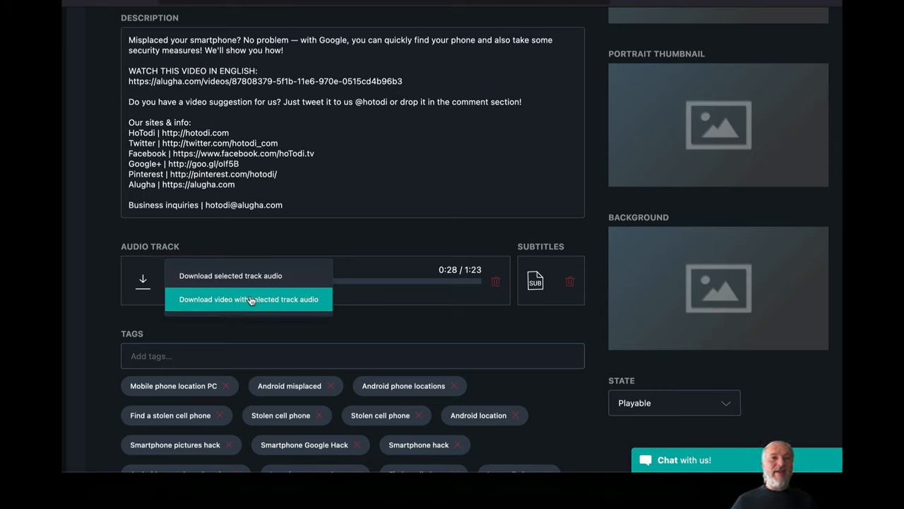
{"action": "mouse_move", "coordinate": [249, 300]}
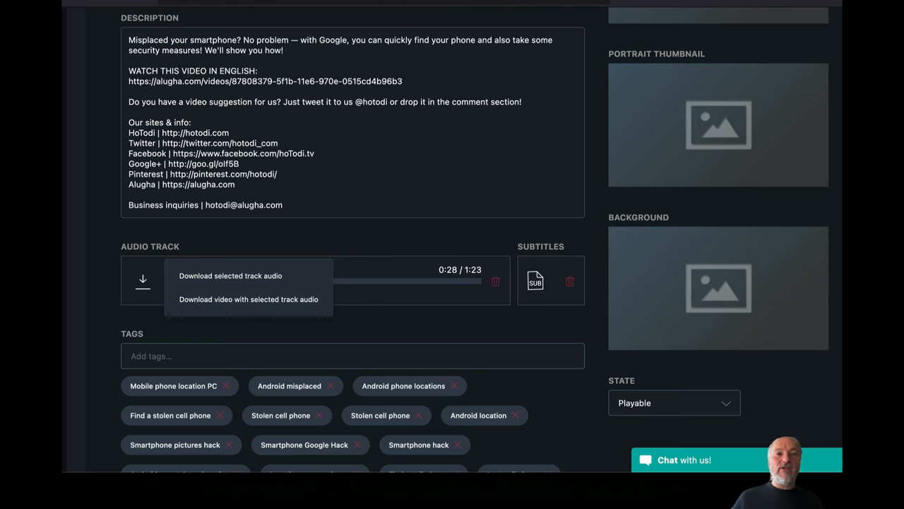